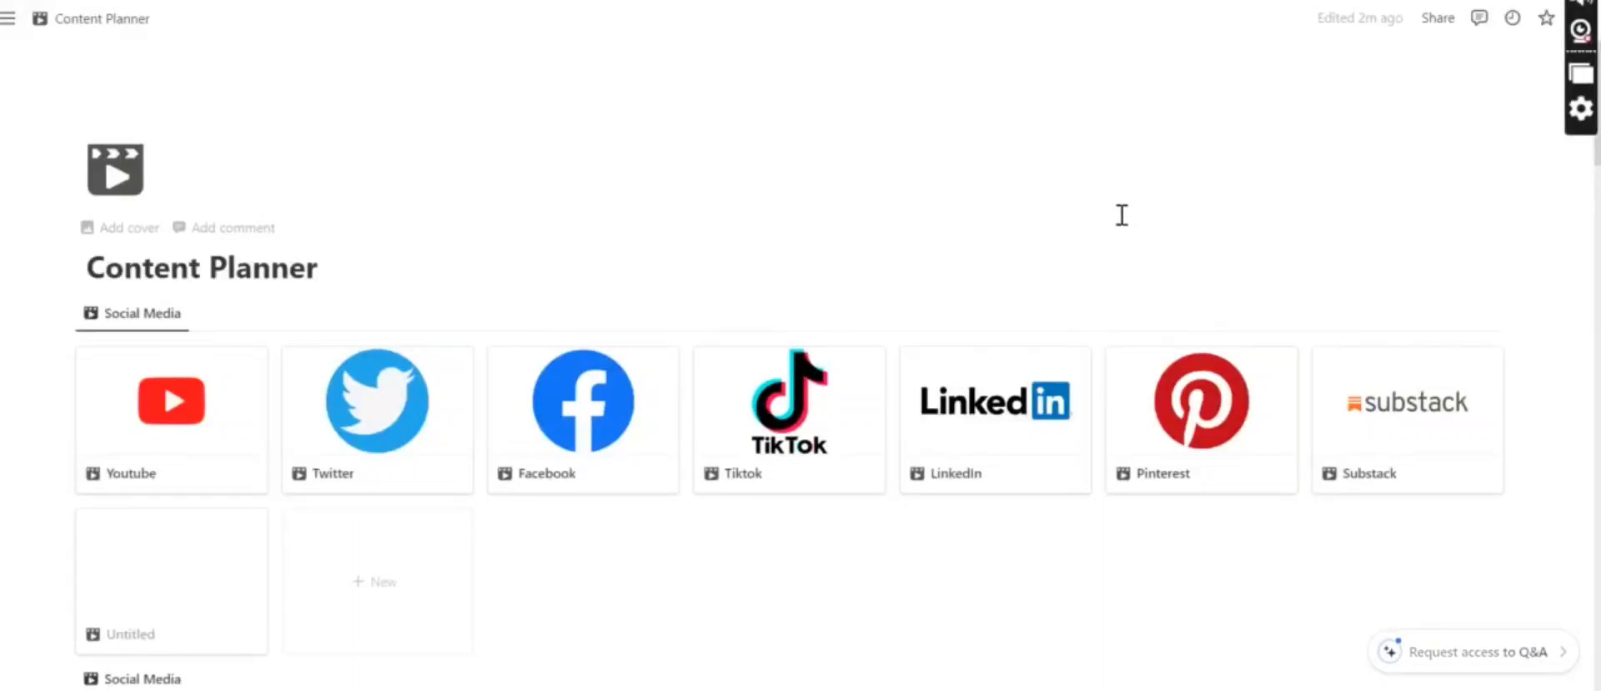
{"action": "mouse_move", "coordinate": [60, 277]}
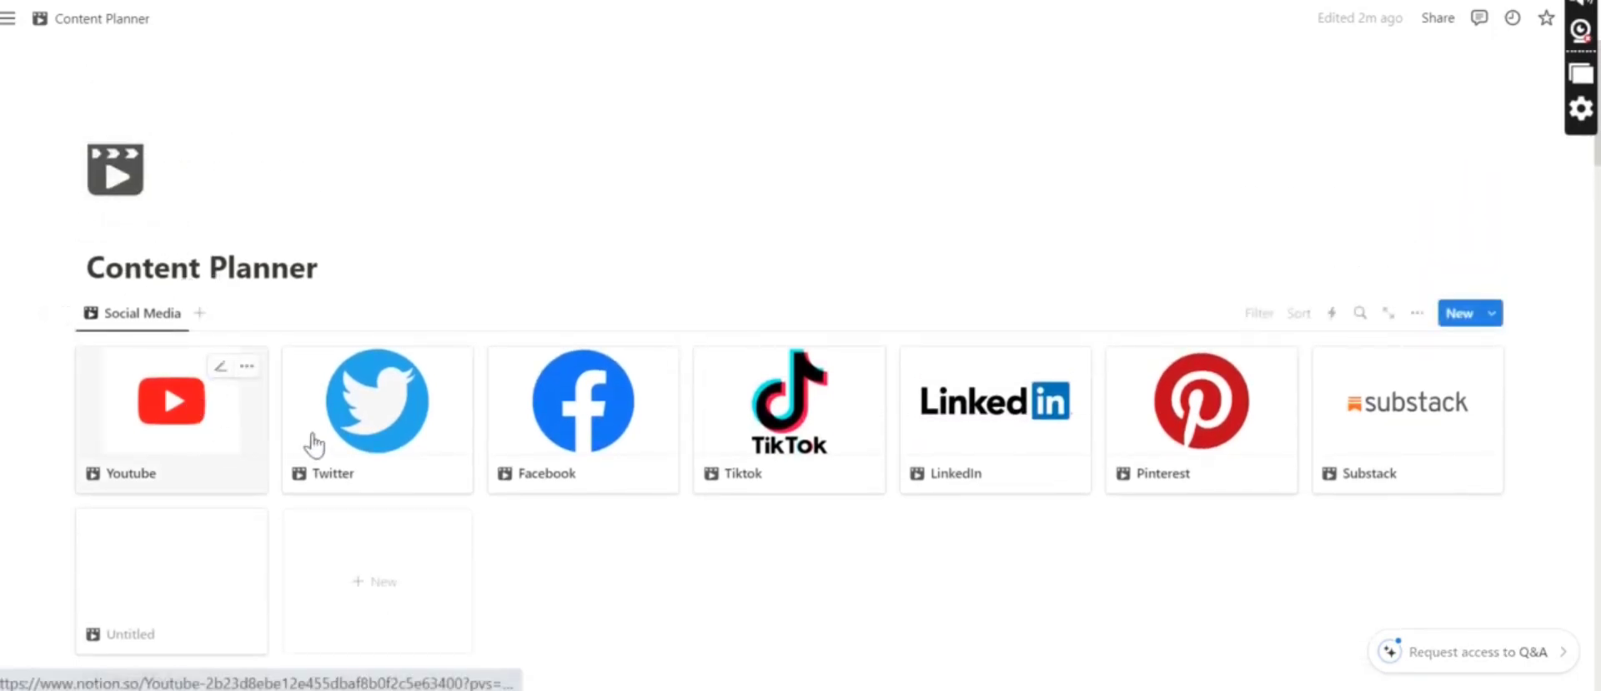
{"action": "mouse_move", "coordinate": [231, 422]}
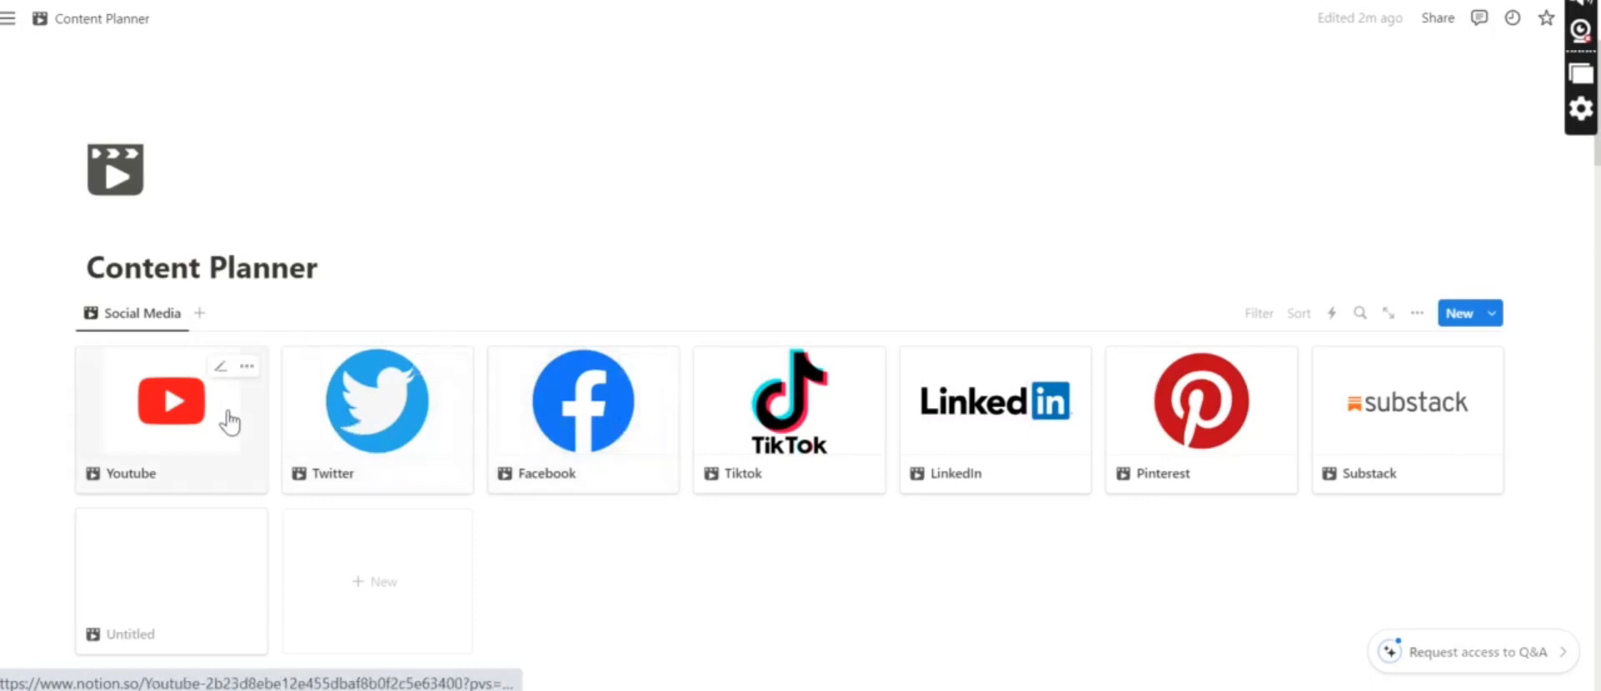
{"action": "mouse_move", "coordinate": [223, 427]}
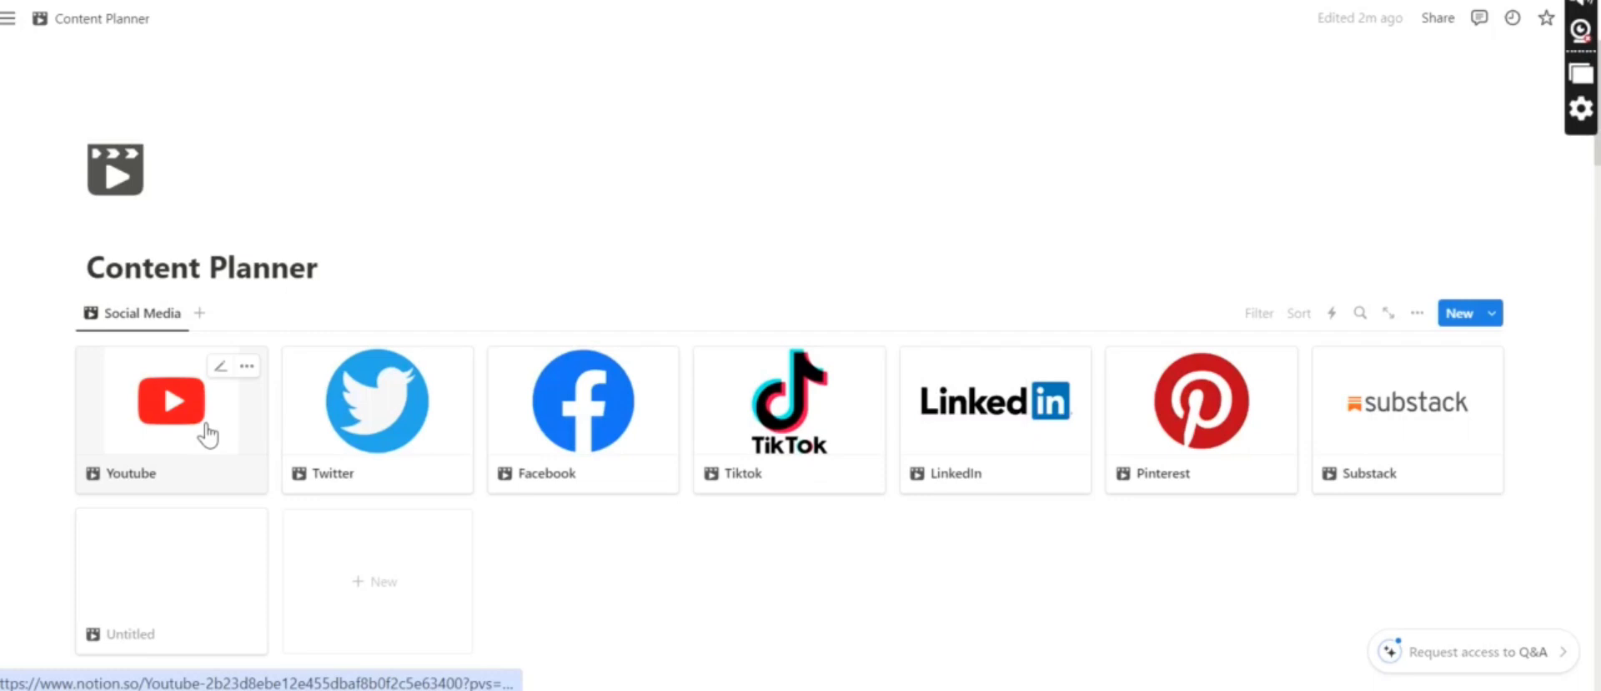
Open the Youtube entry's page from the Content Planner gallery
{"action": "left_click", "coordinate": [170, 399]}
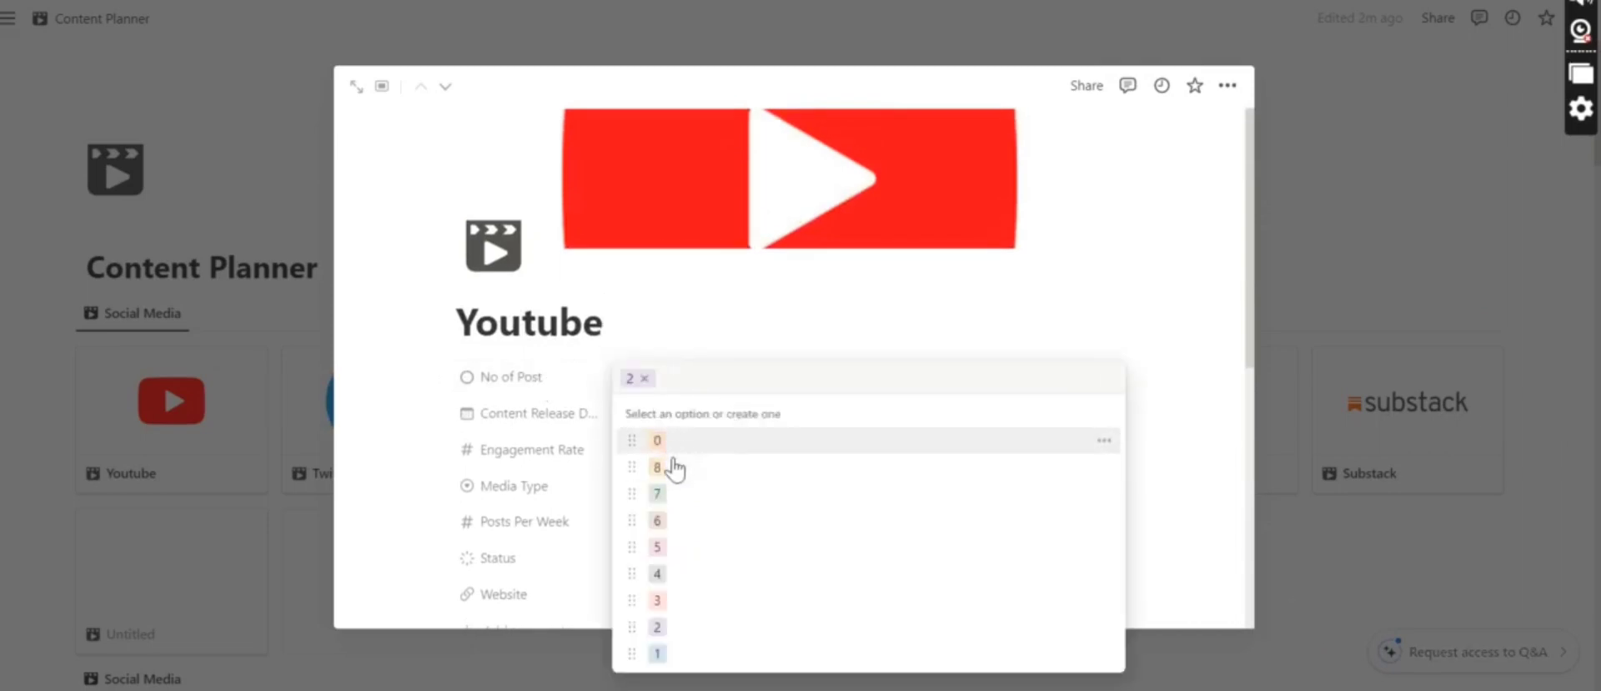
{"action": "mouse_move", "coordinate": [694, 542]}
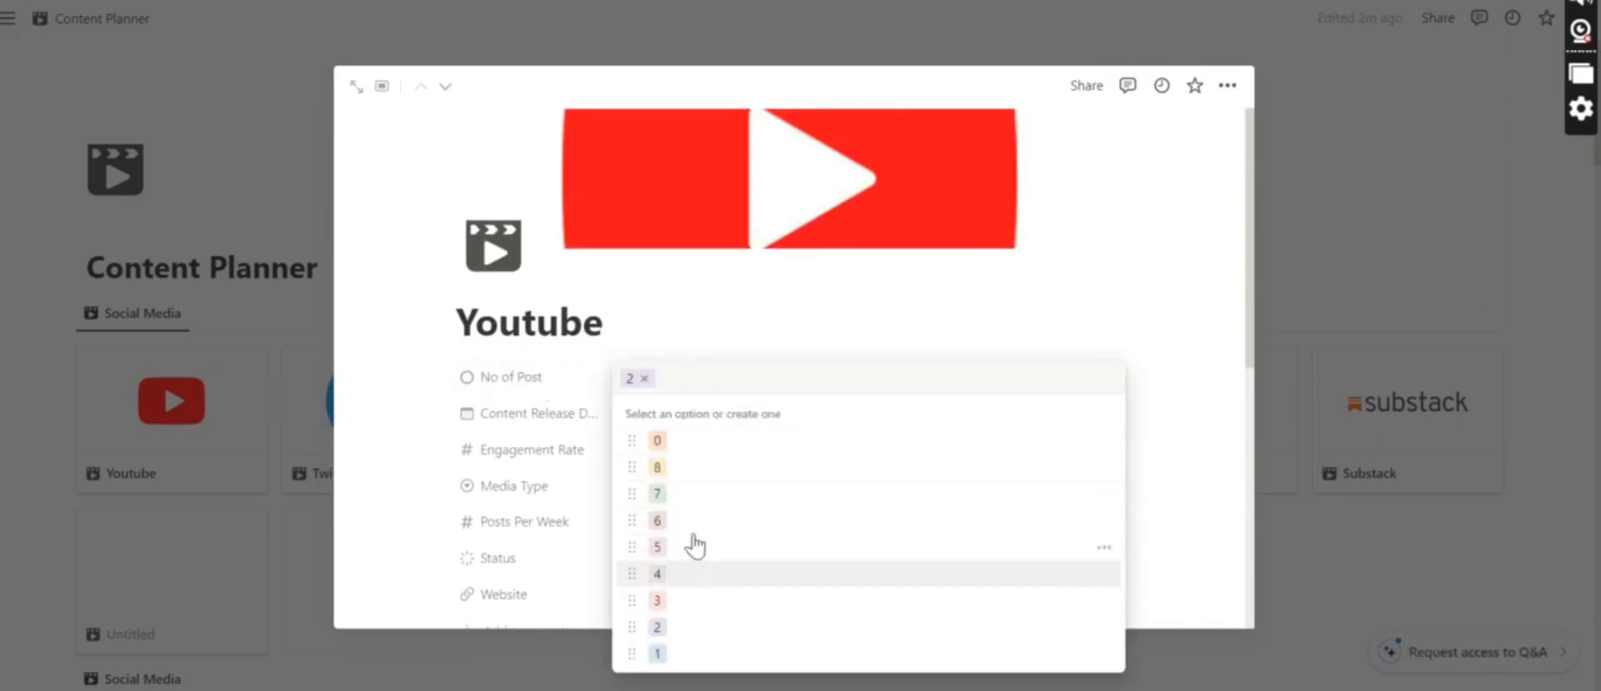
{"action": "mouse_move", "coordinate": [743, 523]}
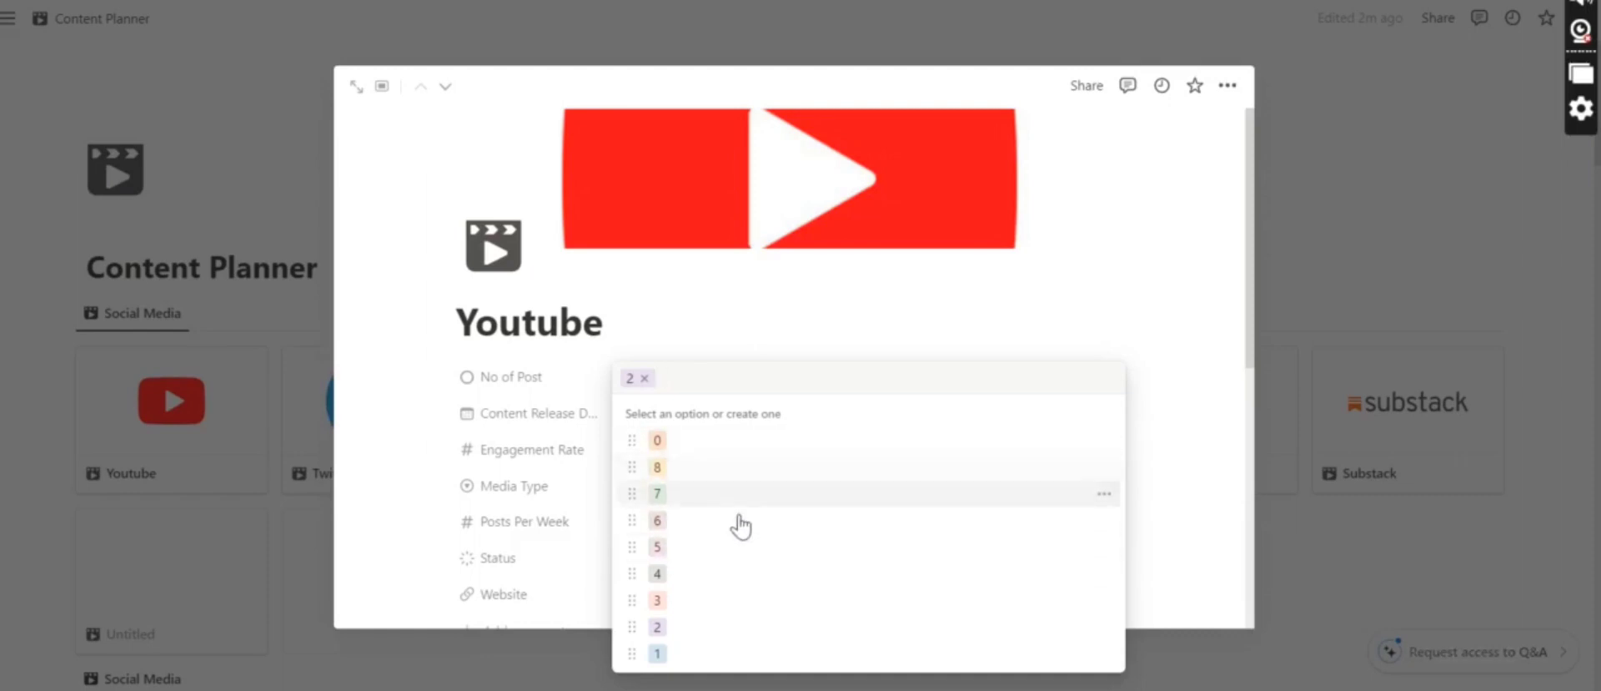
{"action": "mouse_move", "coordinate": [714, 522]}
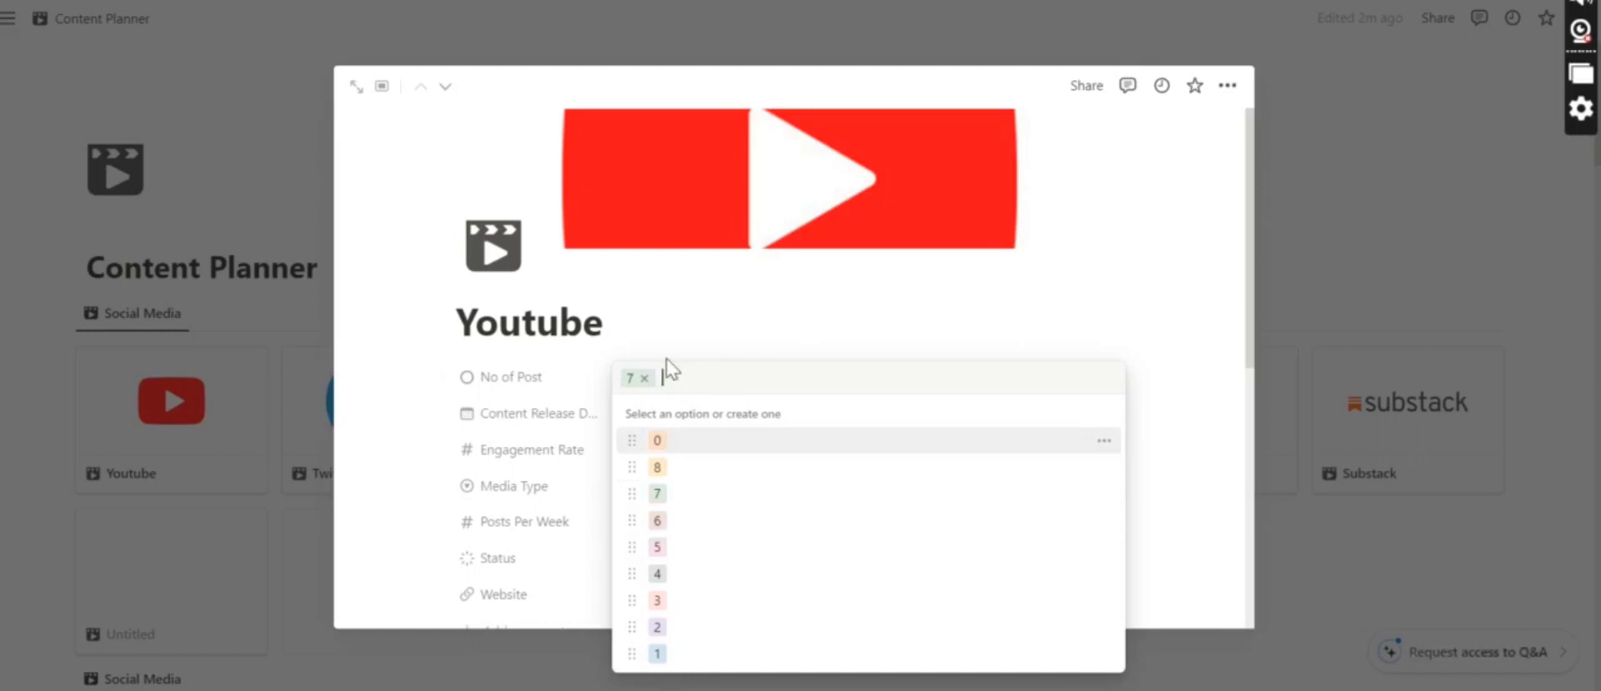
Keep No of Post at 7 and change Youtube's Engagement Rate to 20
{"action": "left_click", "coordinate": [657, 494]}
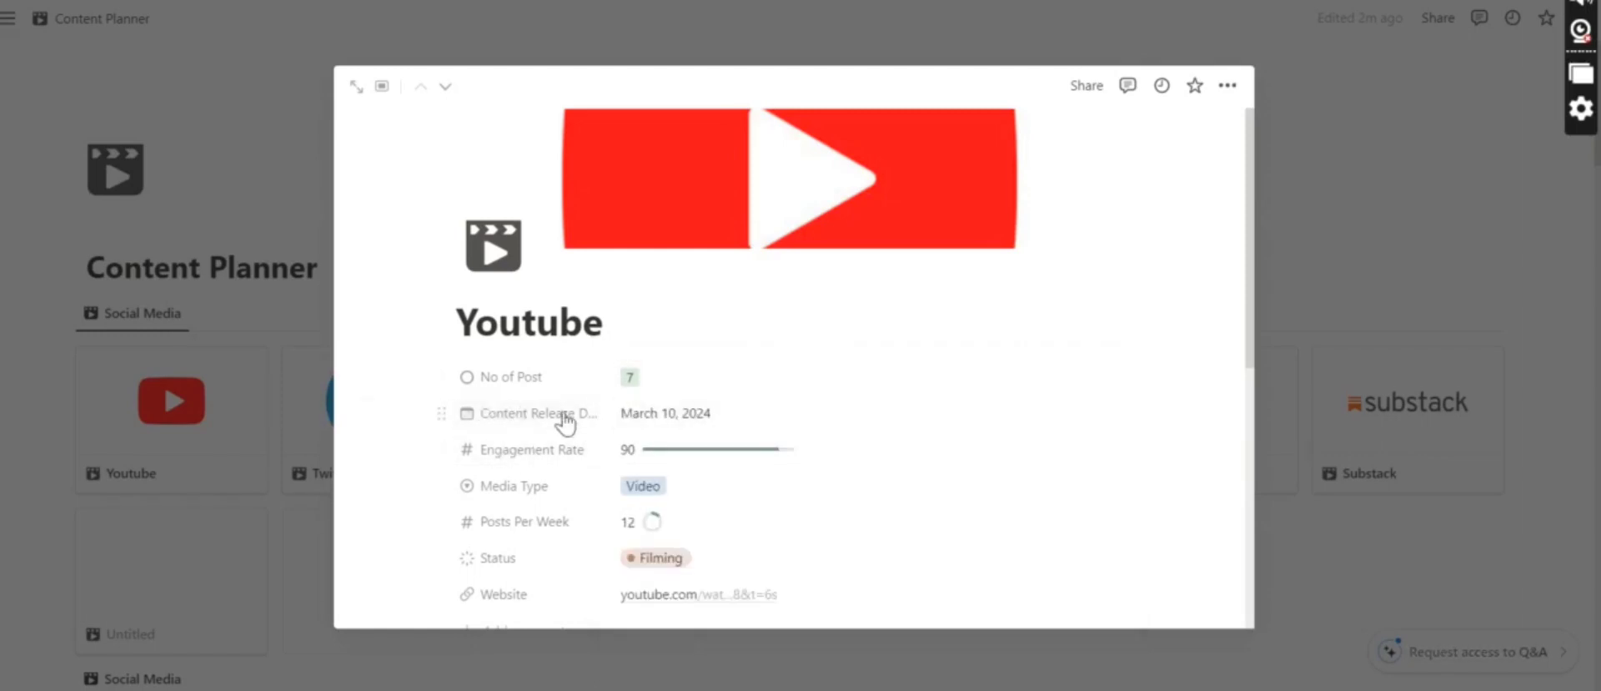
{"action": "mouse_move", "coordinate": [572, 414]}
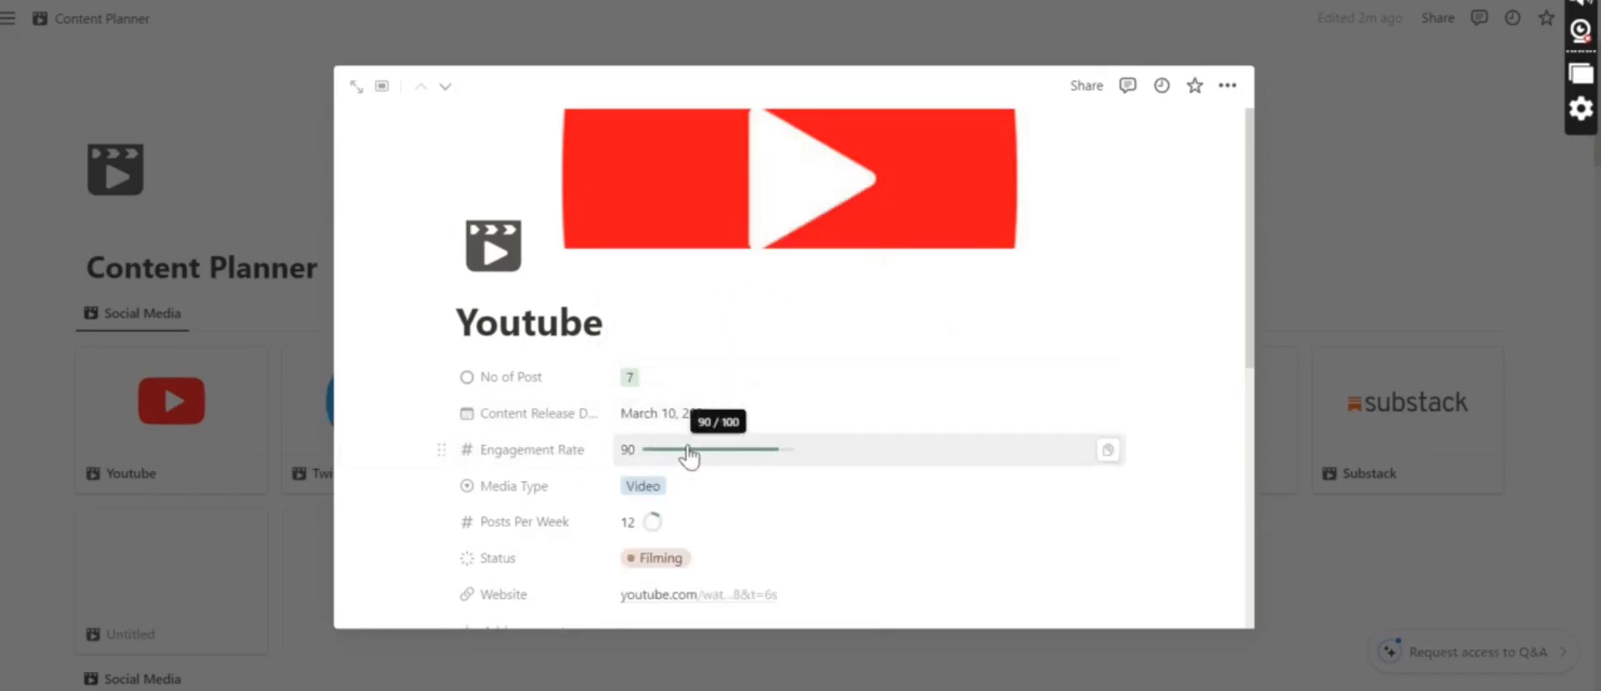
{"action": "left_click", "coordinate": [689, 449]}
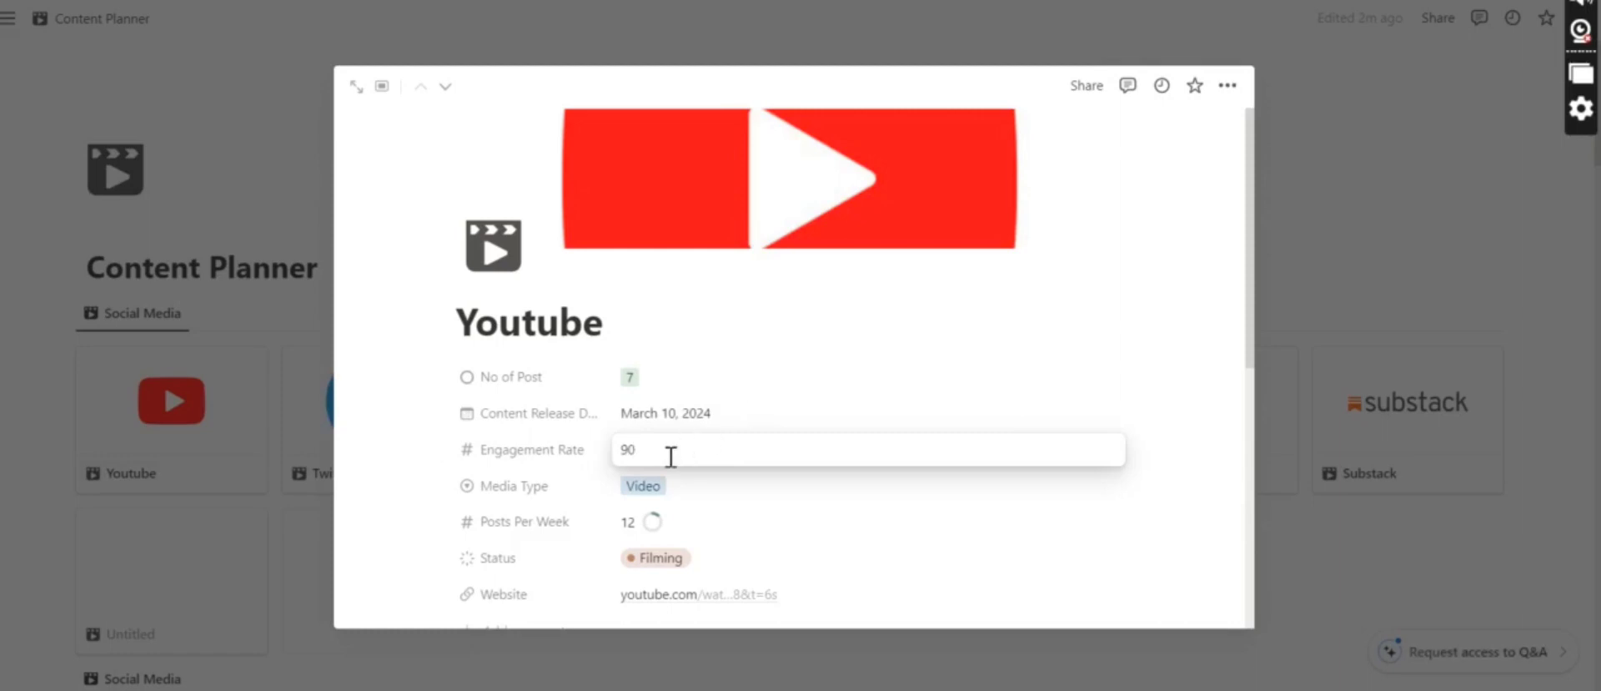
{"action": "type", "text": "12"}
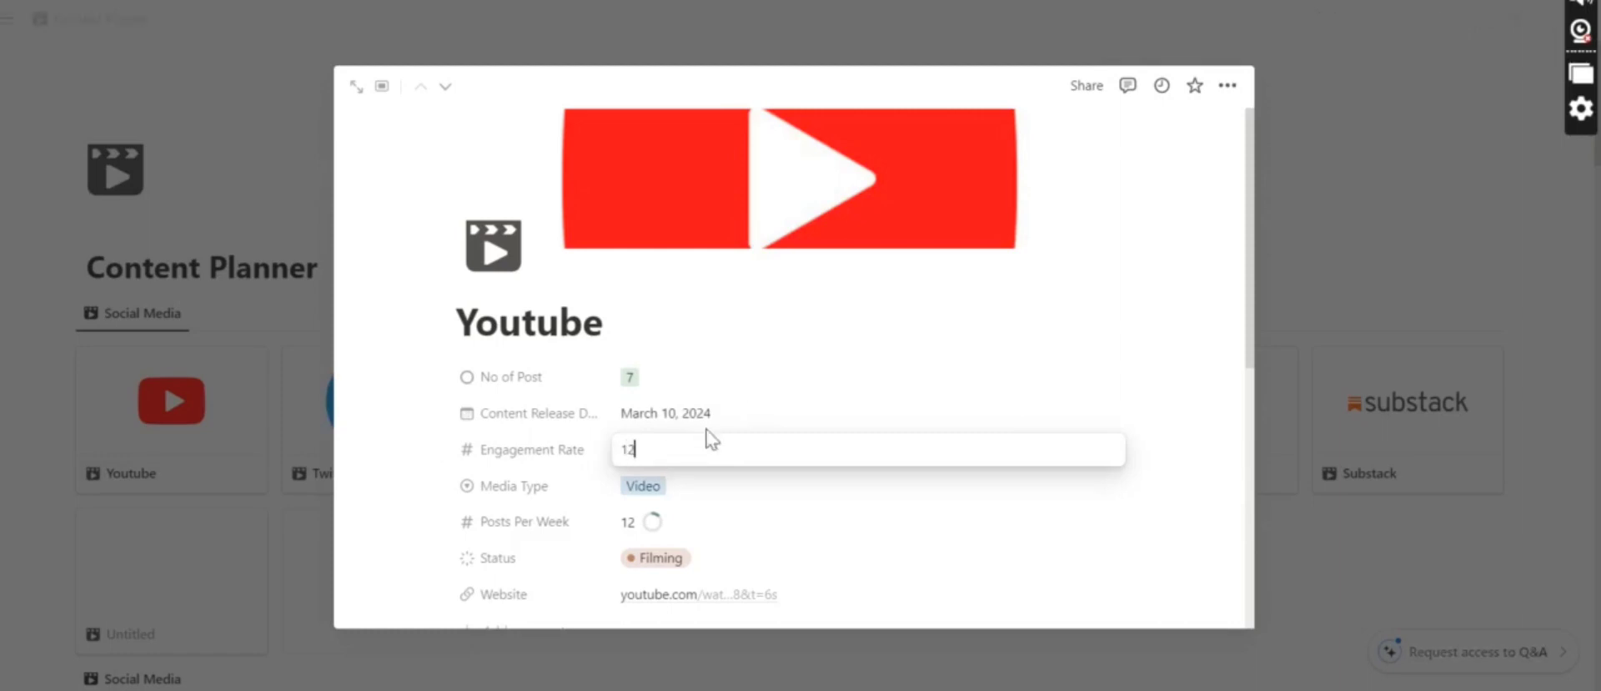
{"action": "key", "text": "Backspace"}
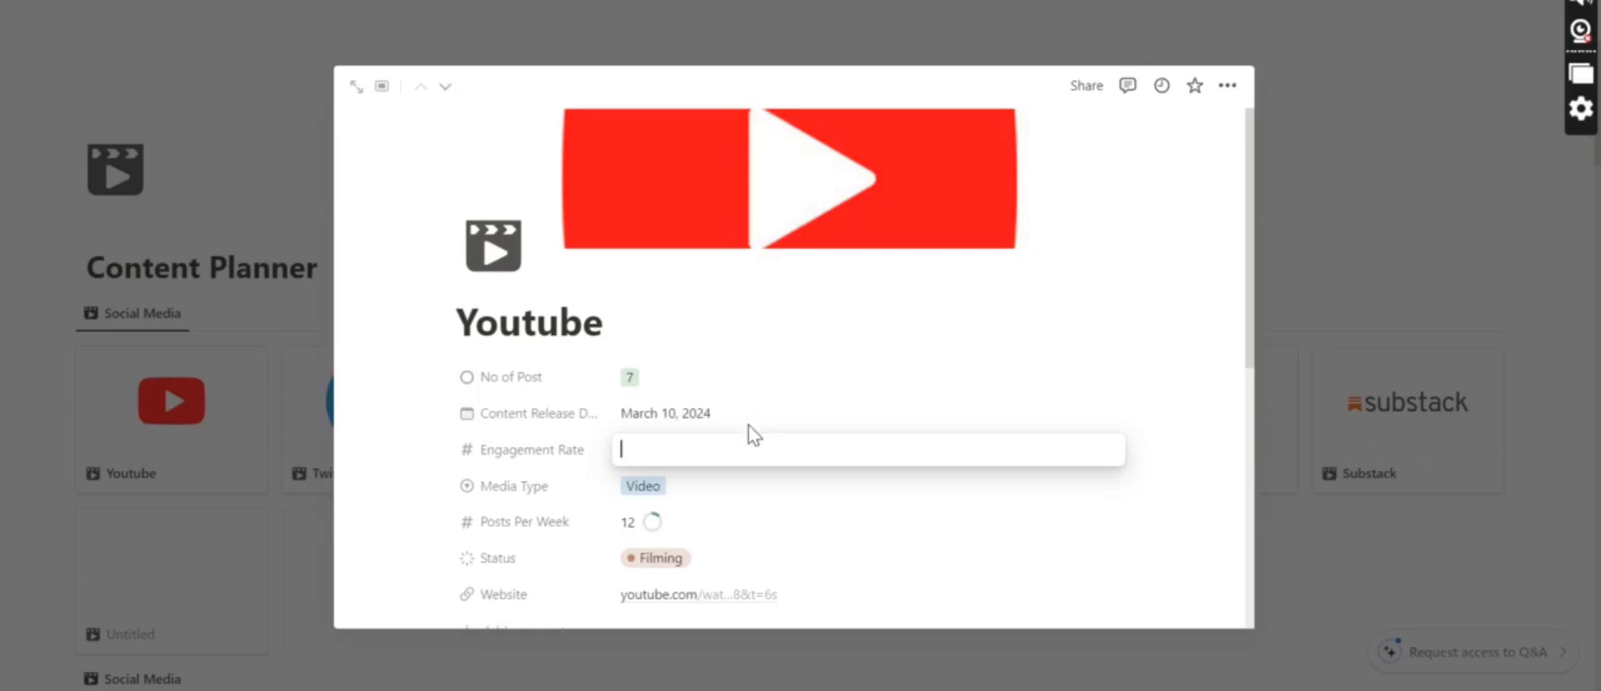
{"action": "type", "text": "20"}
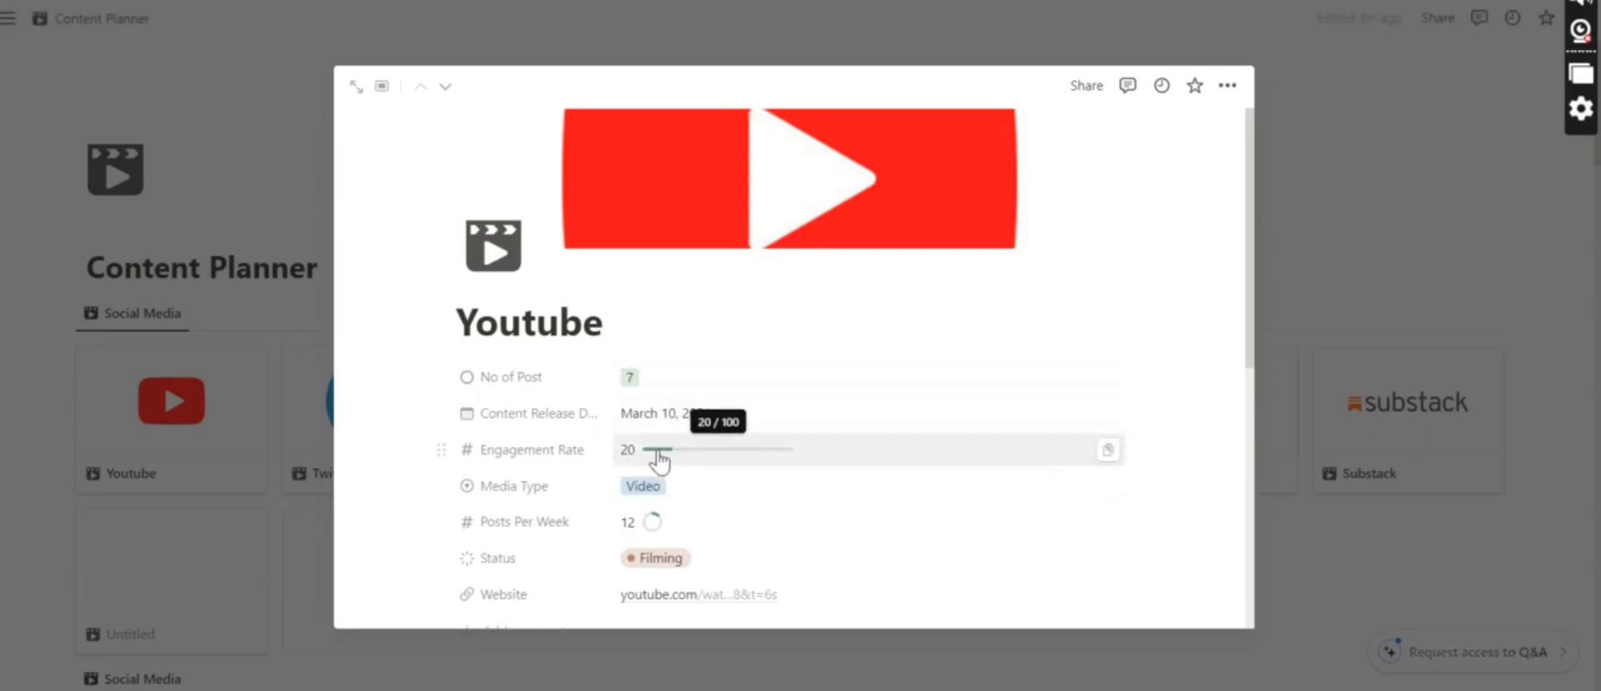
{"action": "mouse_move", "coordinate": [713, 473]}
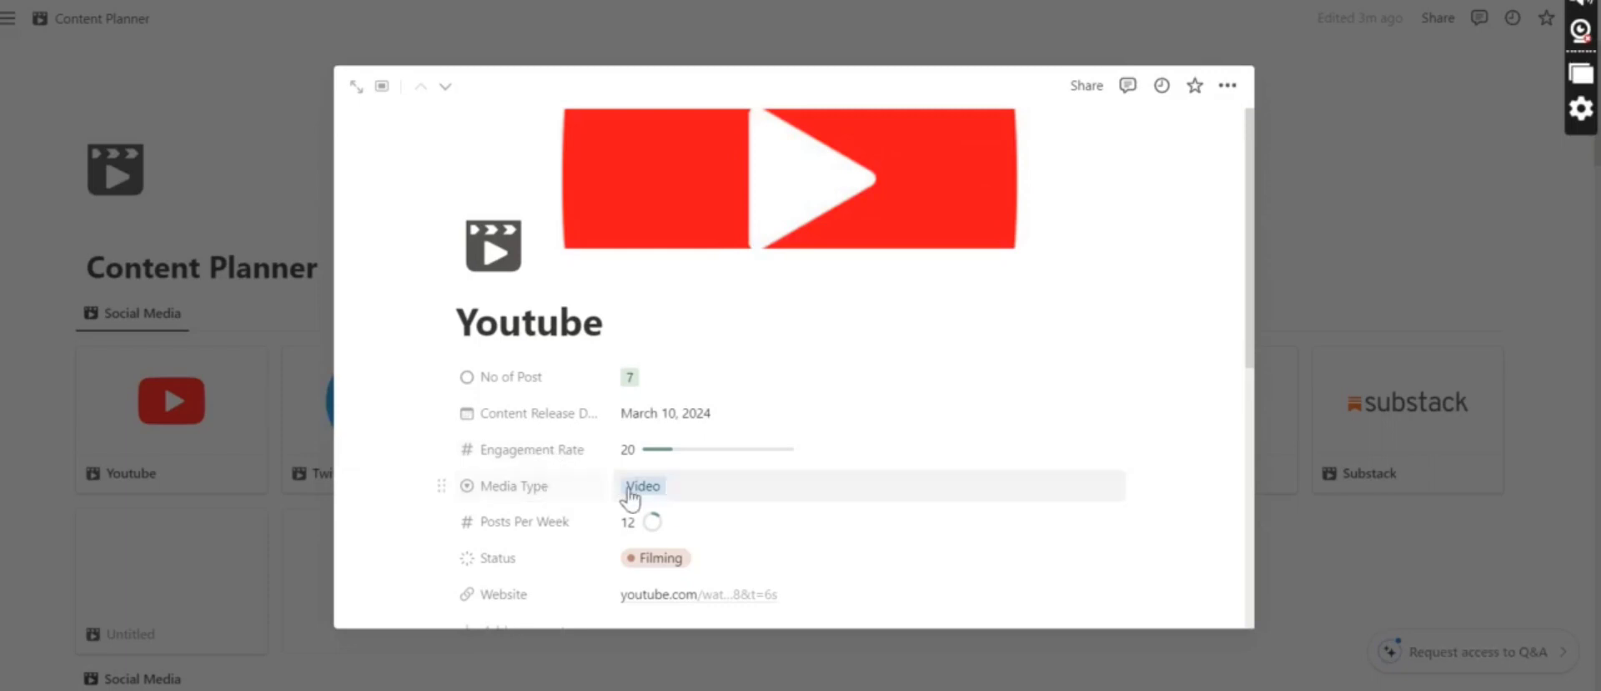
{"action": "left_click", "coordinate": [643, 485]}
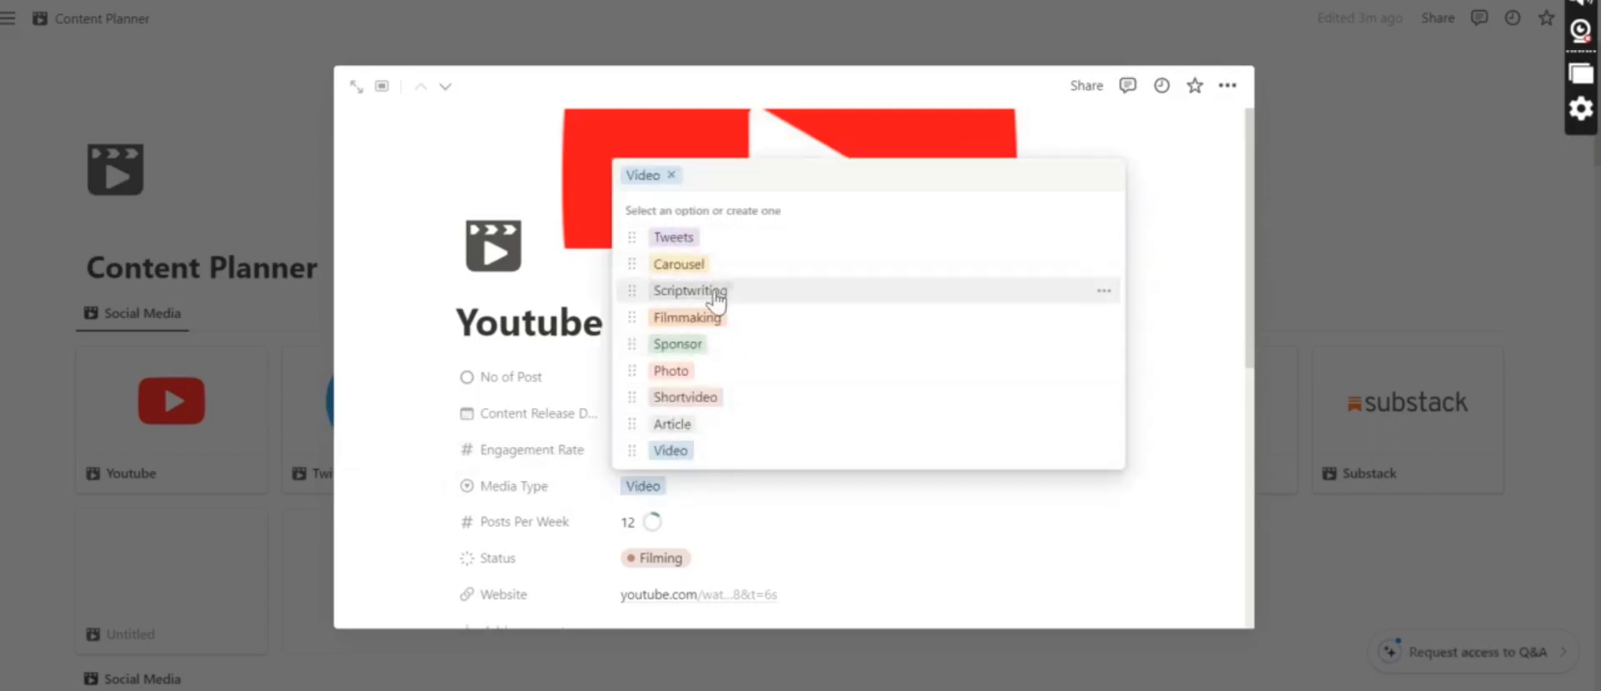
{"action": "mouse_move", "coordinate": [713, 399]}
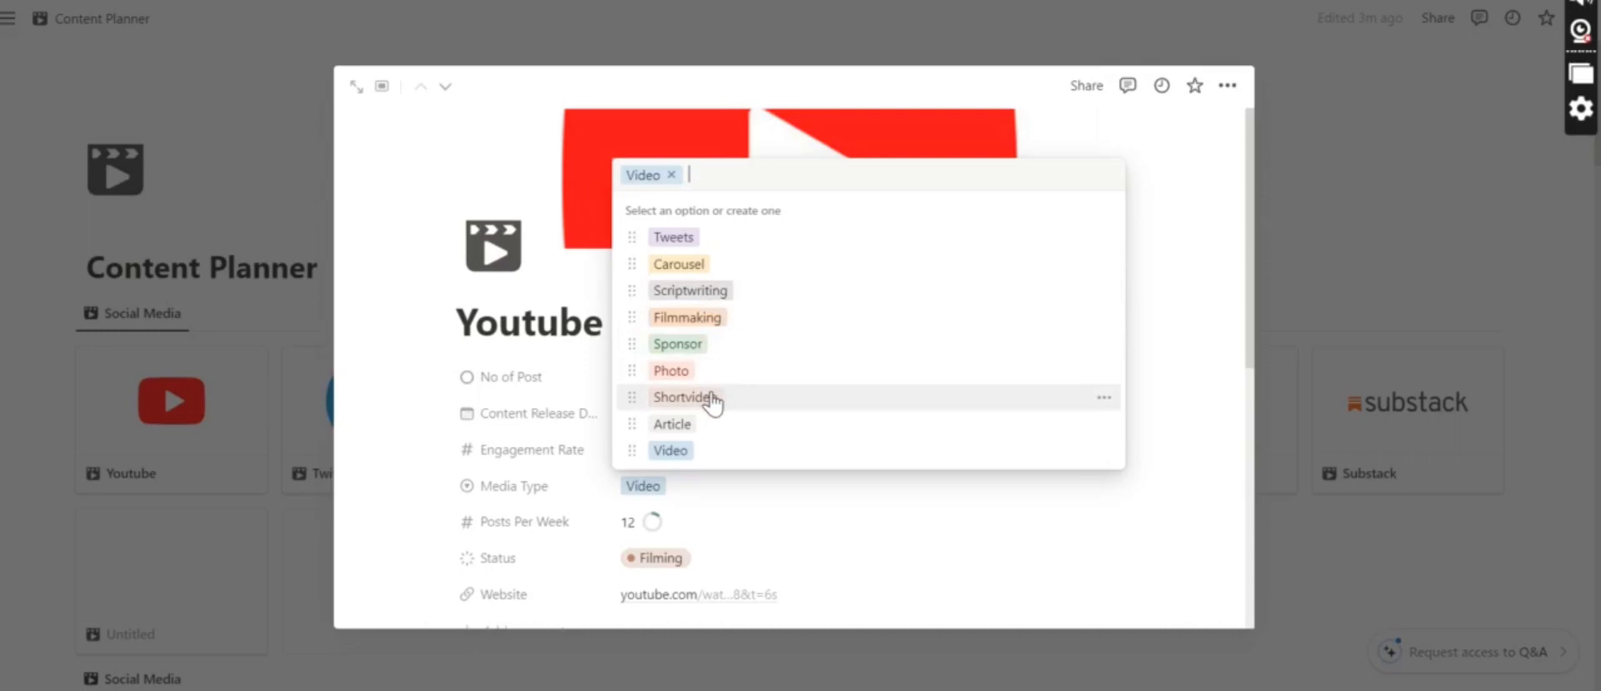
{"action": "mouse_move", "coordinate": [687, 317]}
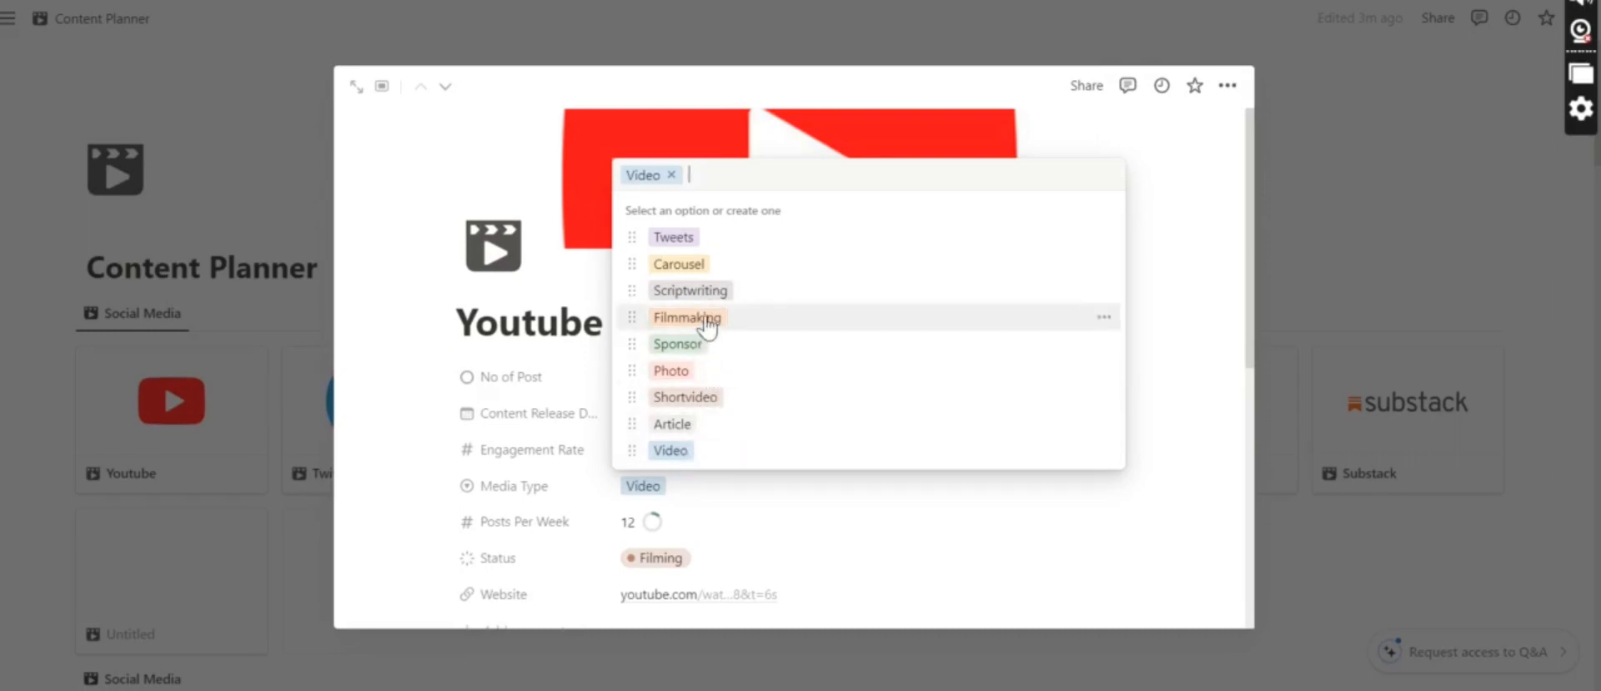
{"action": "mouse_move", "coordinate": [771, 376]}
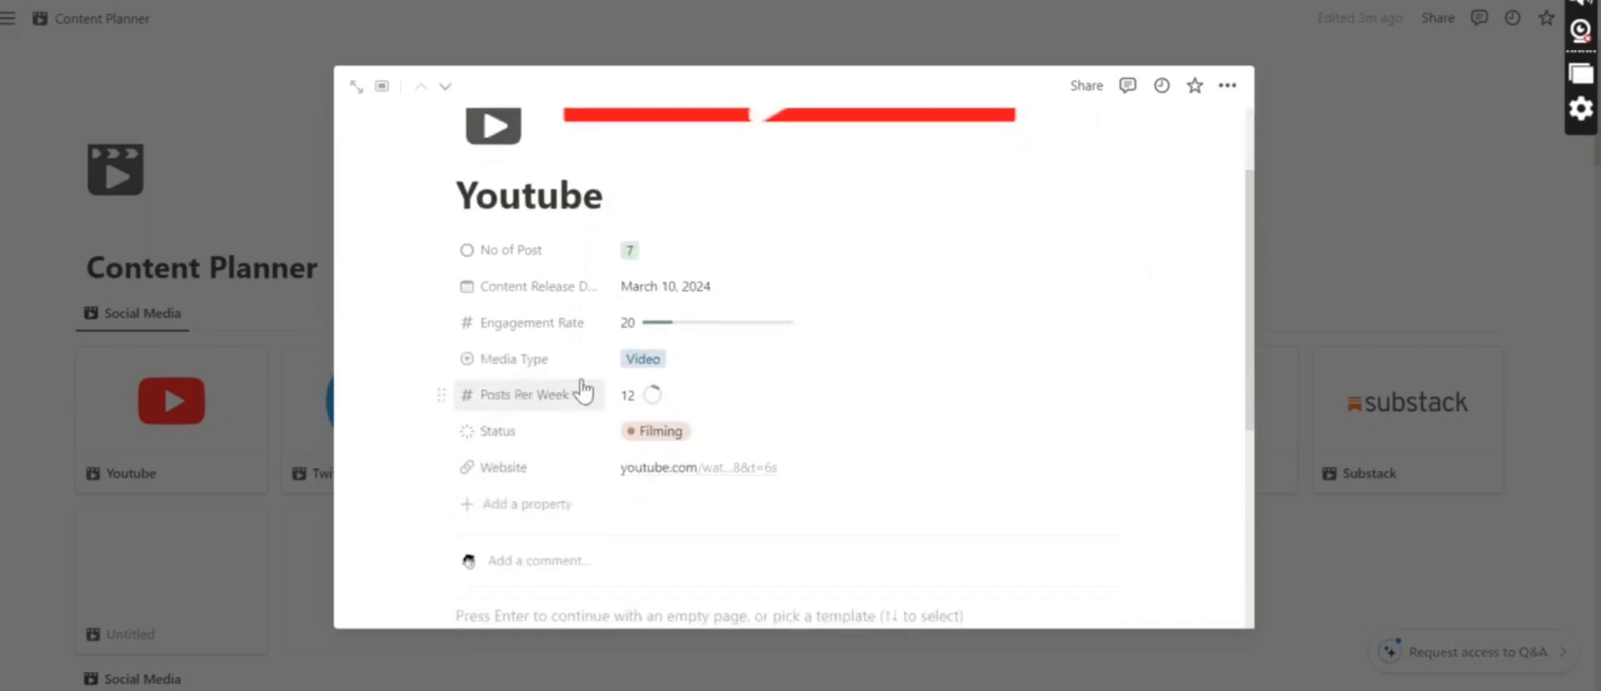
Enter 5 as the Youtube entry's Posts Per Week
{"action": "left_click", "coordinate": [633, 395]}
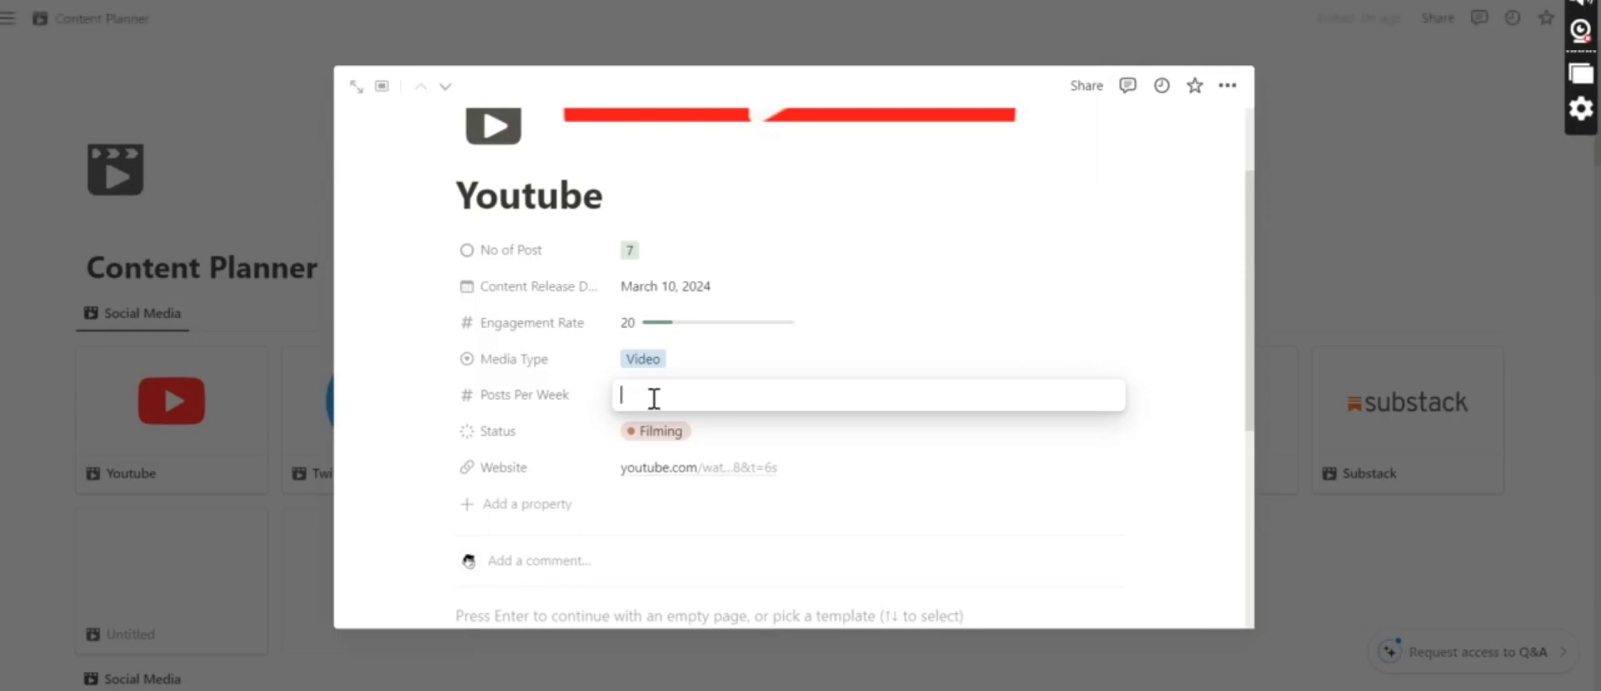
{"action": "type", "text": "5"}
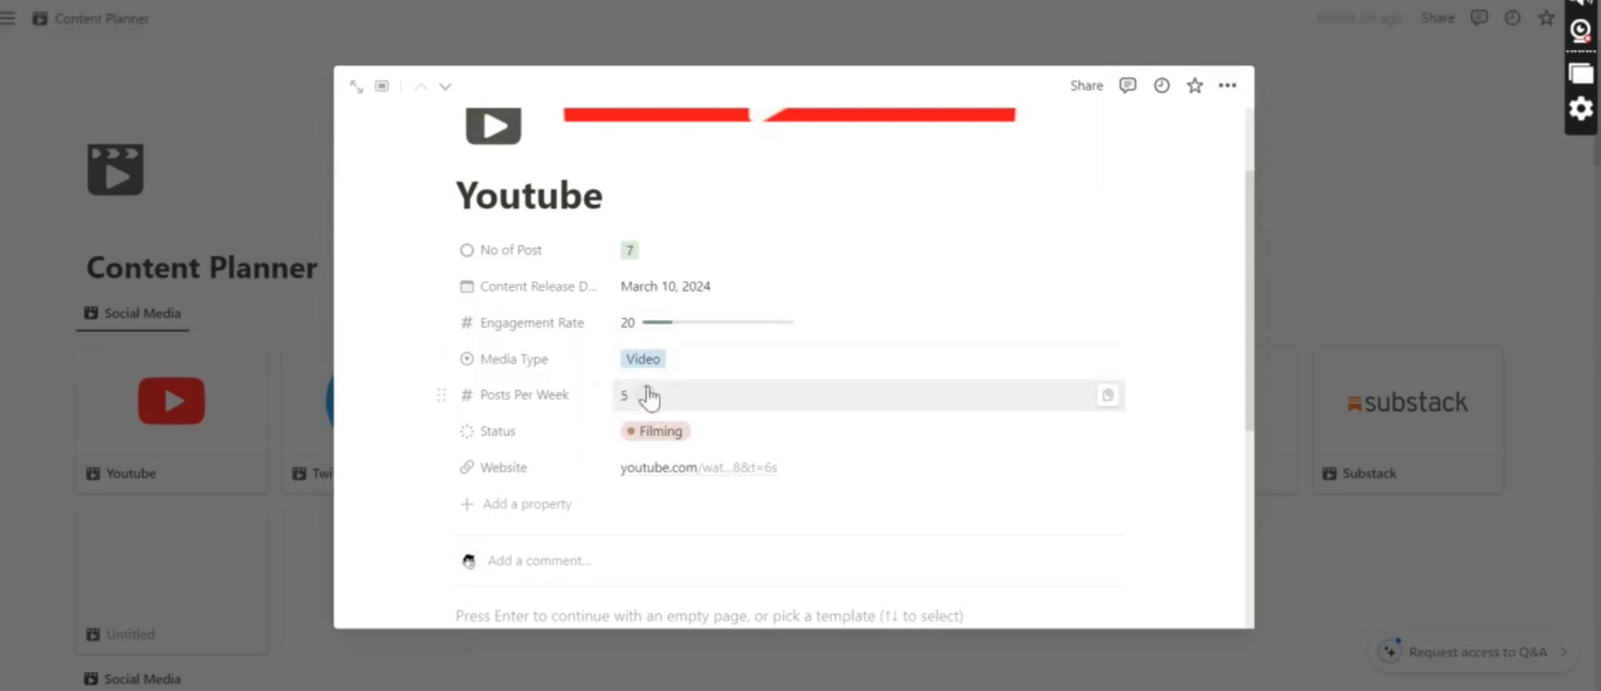
{"action": "mouse_move", "coordinate": [649, 396]}
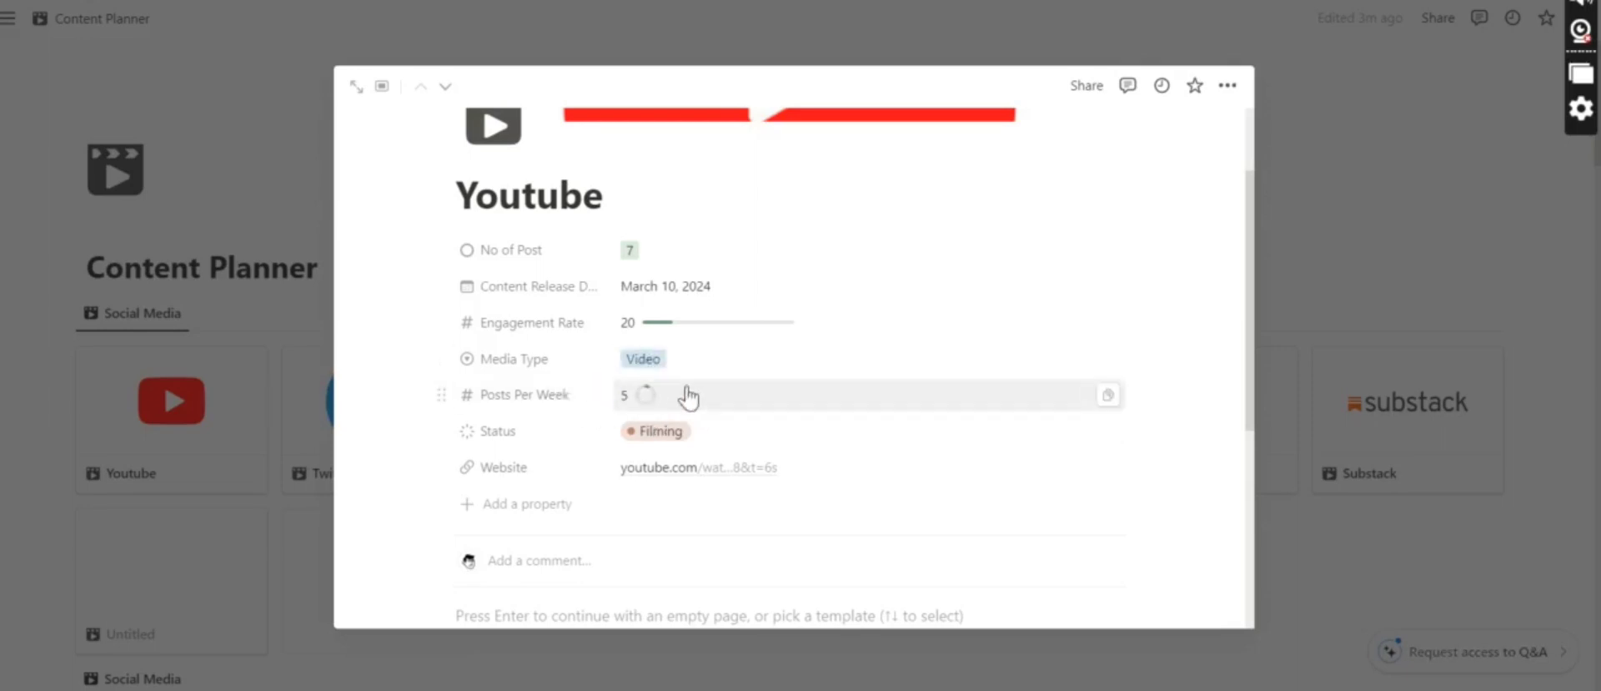
{"action": "mouse_move", "coordinate": [636, 423]}
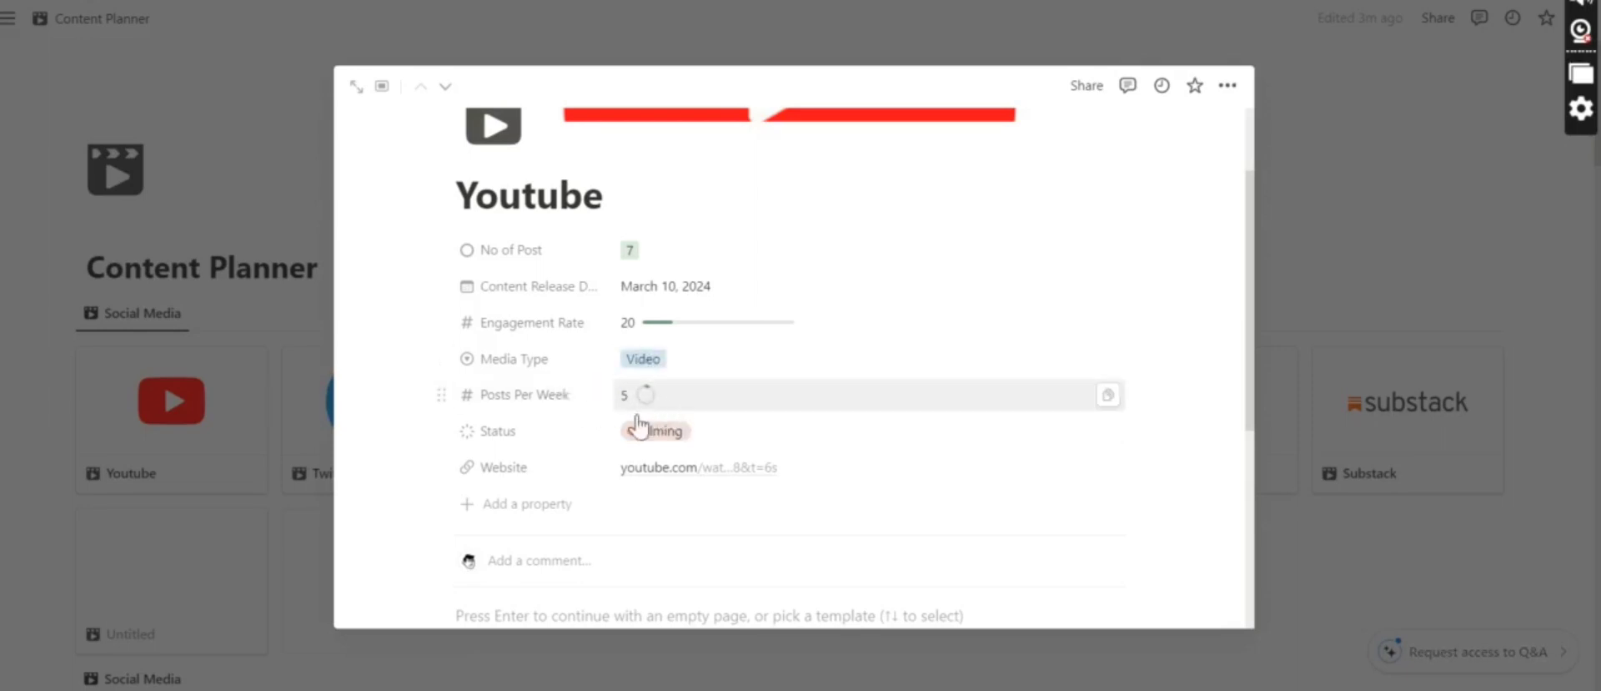
{"action": "left_click", "coordinate": [655, 428]}
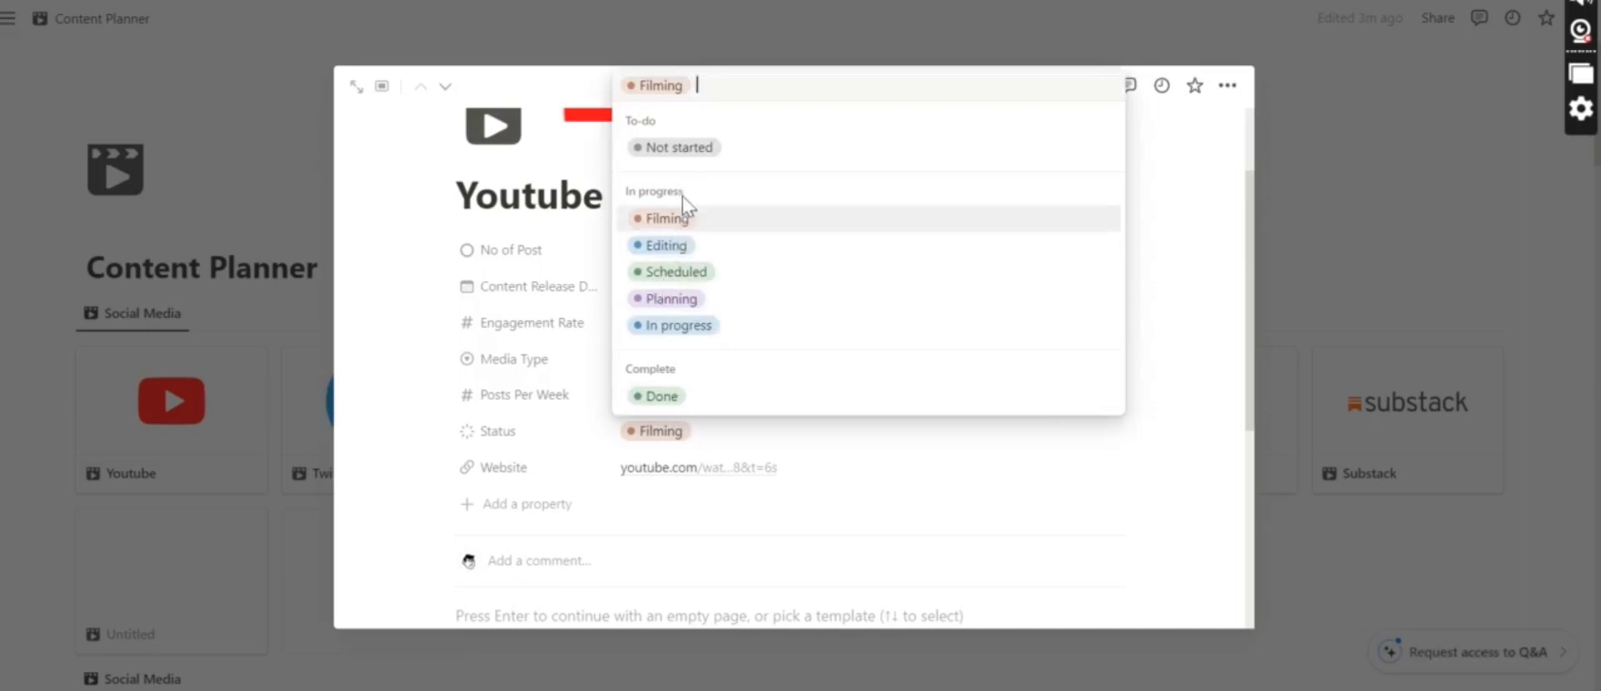
{"action": "mouse_move", "coordinate": [731, 304]}
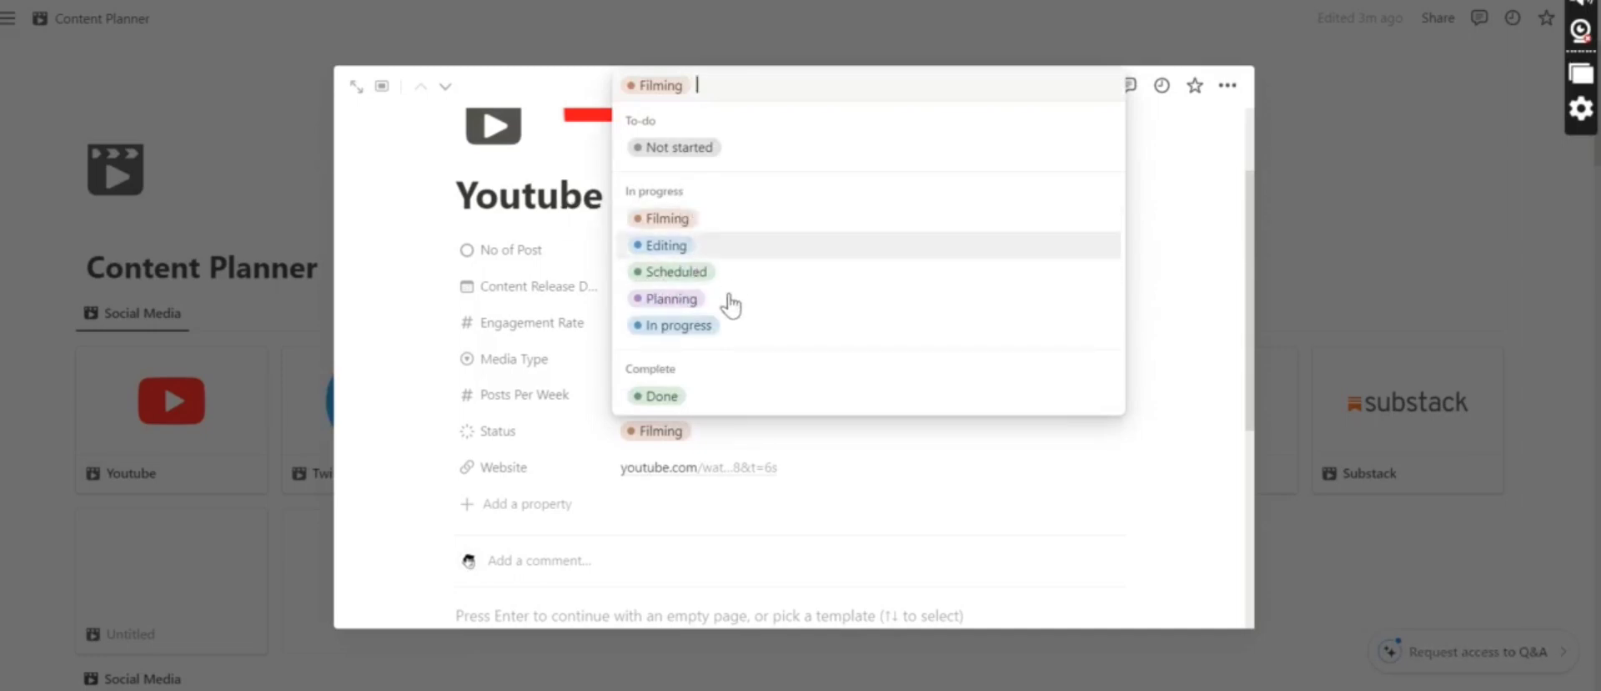
{"action": "mouse_move", "coordinate": [736, 201]}
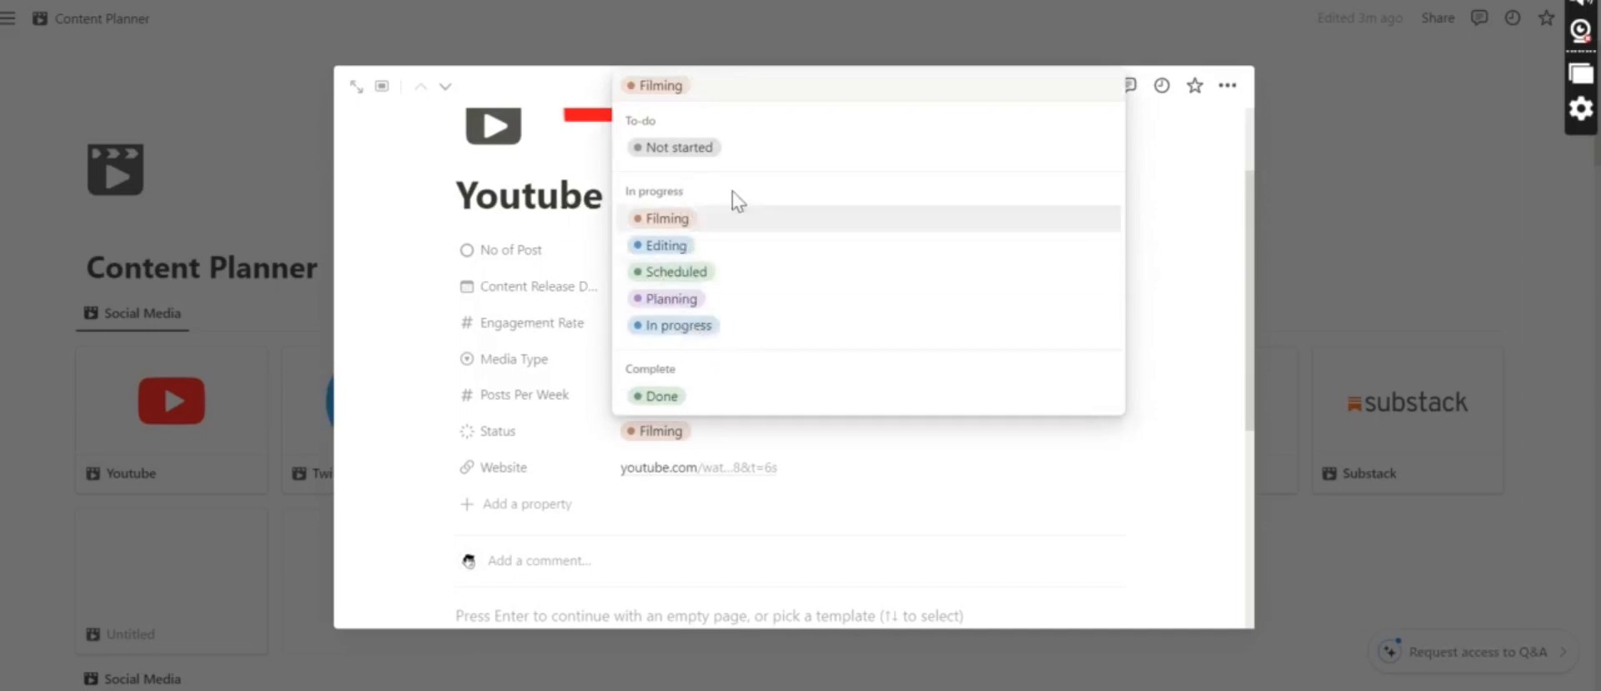
{"action": "mouse_move", "coordinate": [697, 337]}
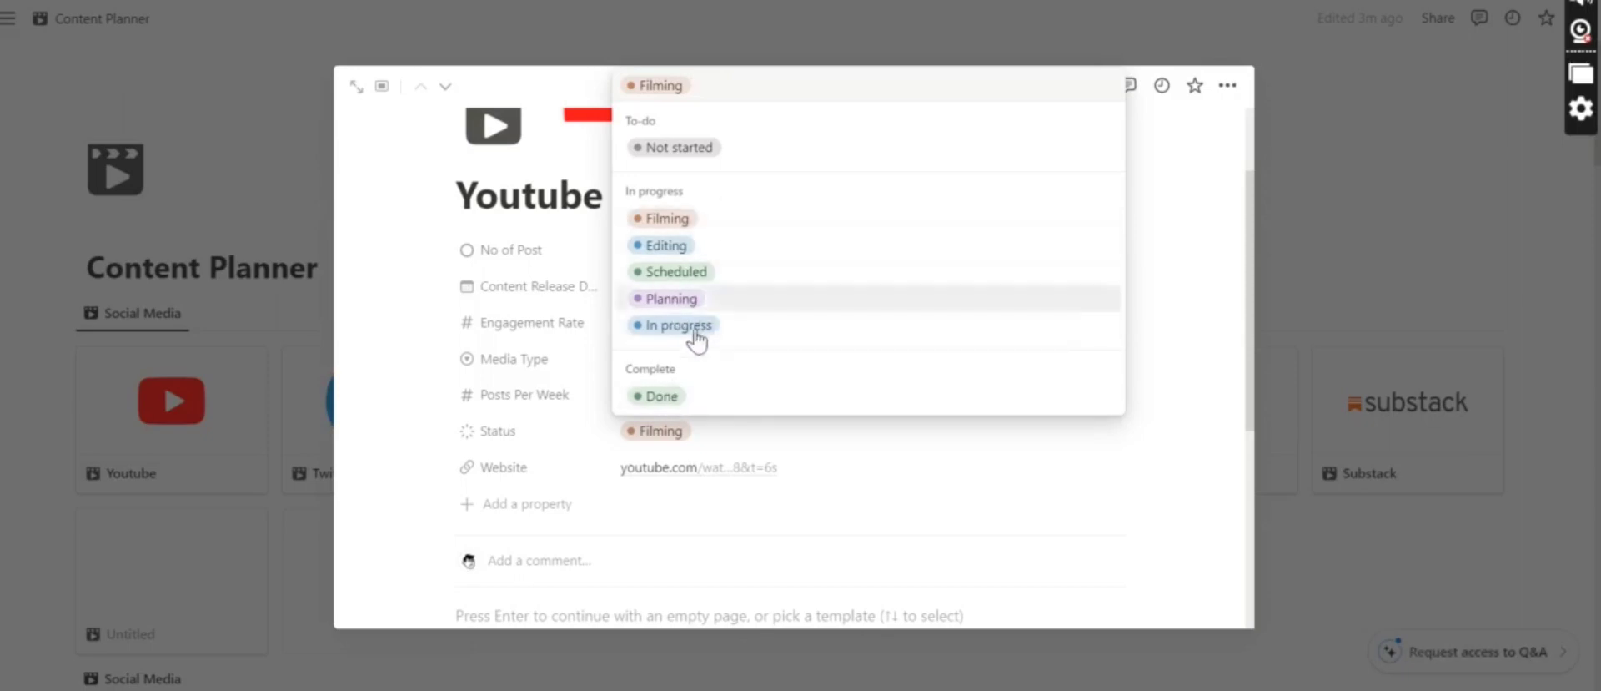
{"action": "left_click", "coordinate": [656, 395]}
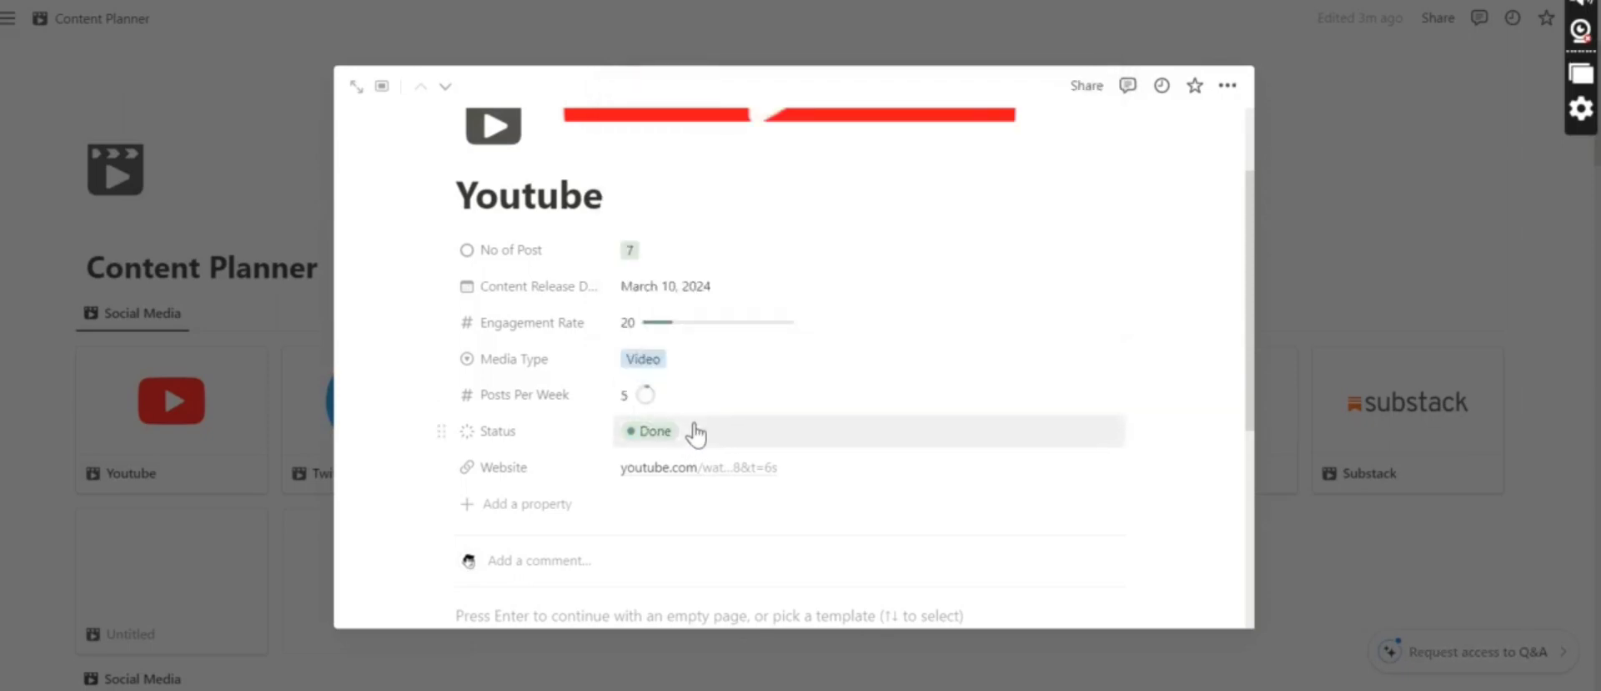
{"action": "left_click", "coordinate": [654, 430]}
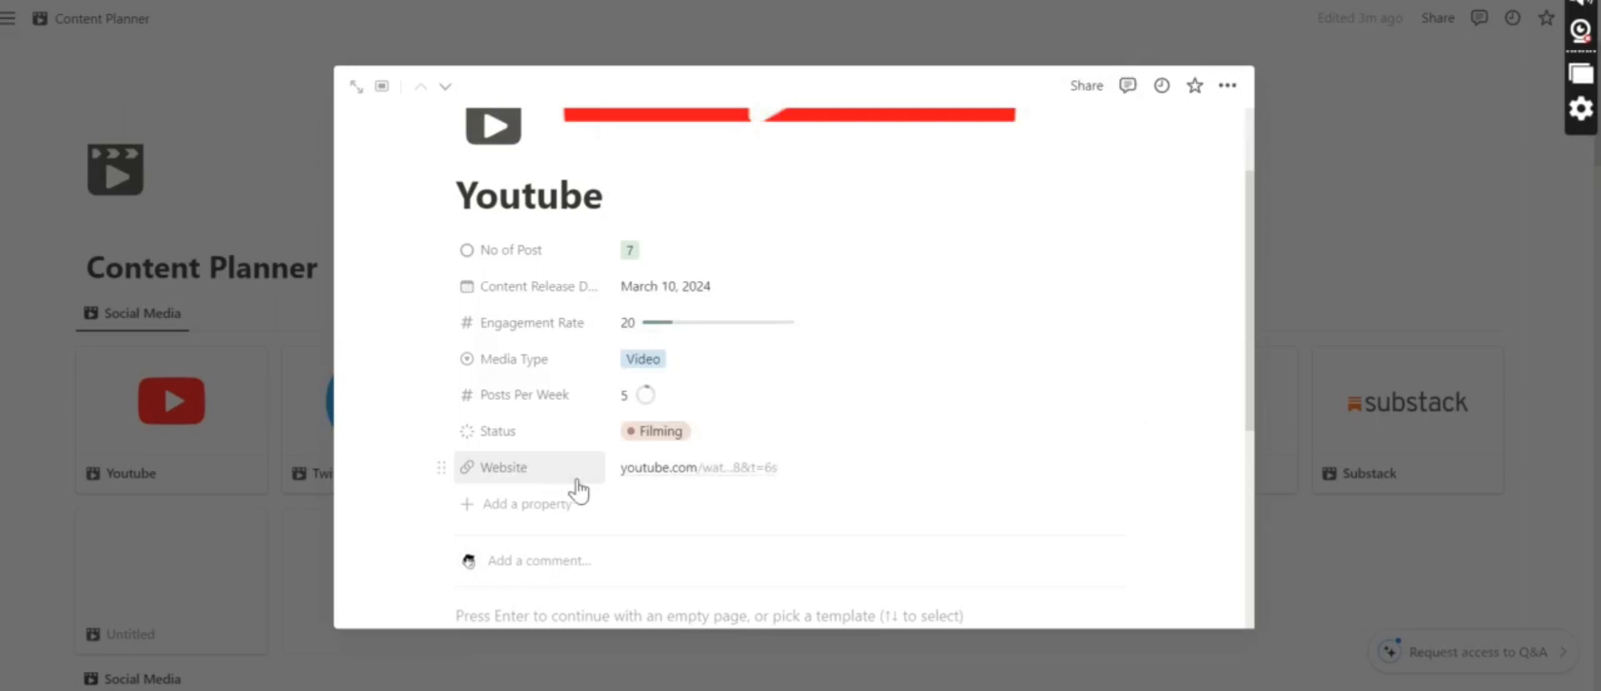
{"action": "mouse_move", "coordinate": [694, 476]}
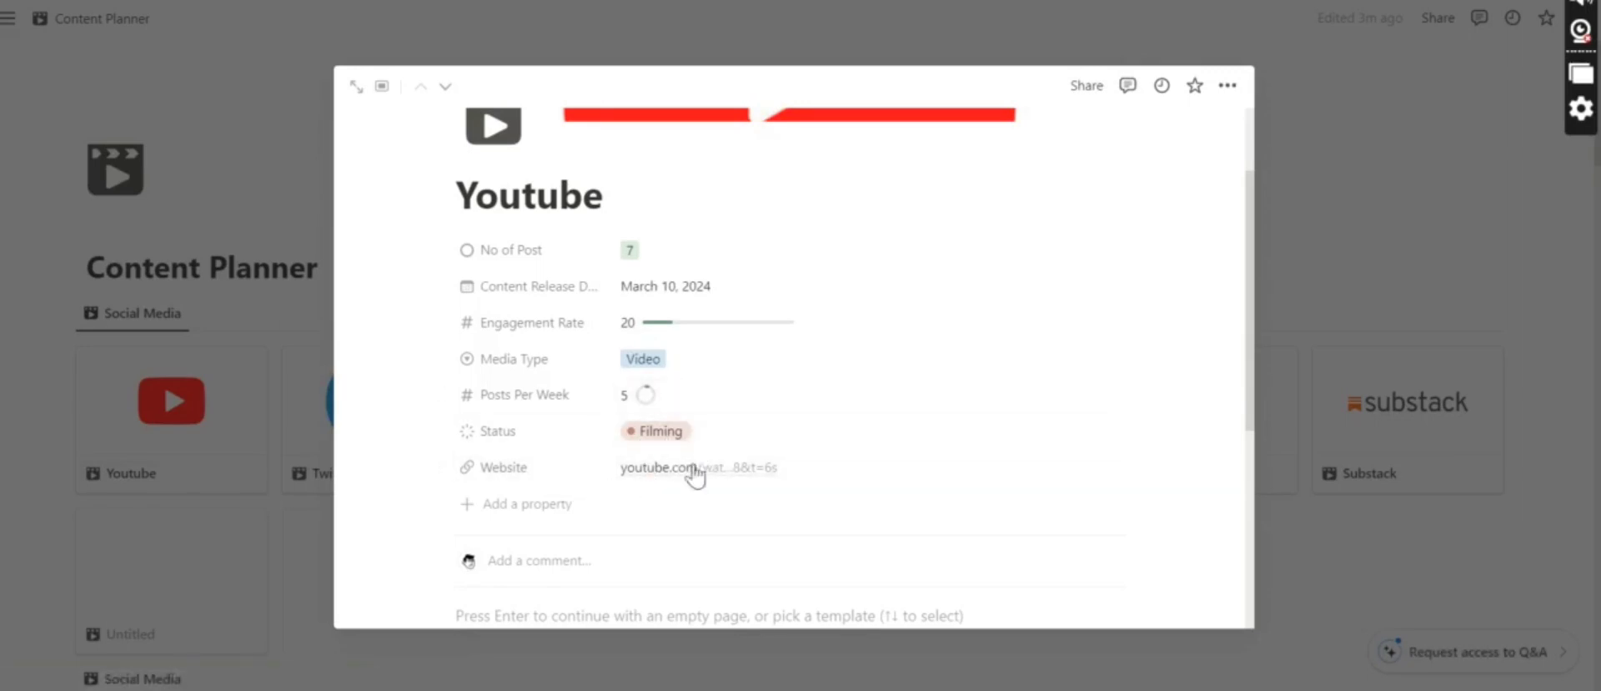
{"action": "mouse_move", "coordinate": [1353, 292]}
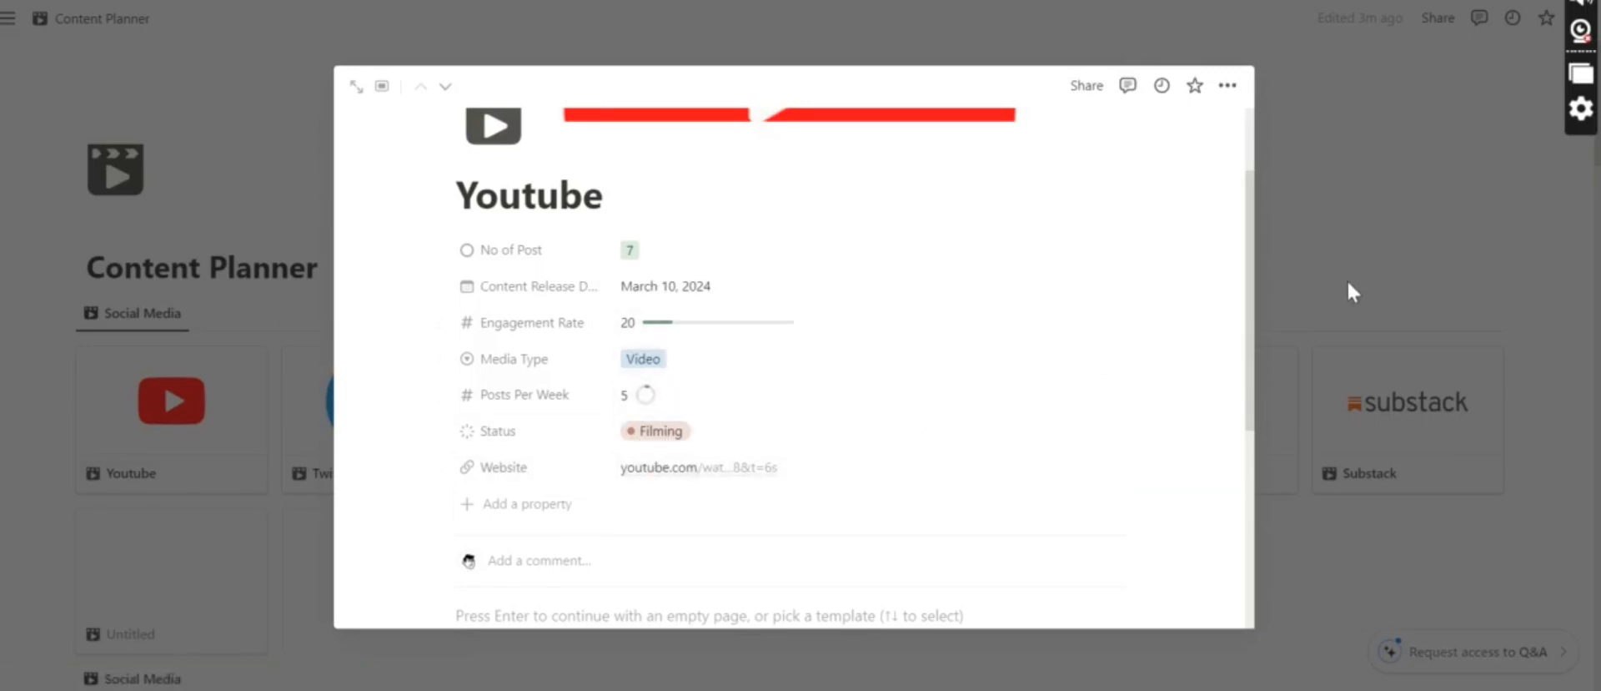
Browse the Twitter and Facebook entries, then close the page preview
{"action": "left_click", "coordinate": [445, 85]}
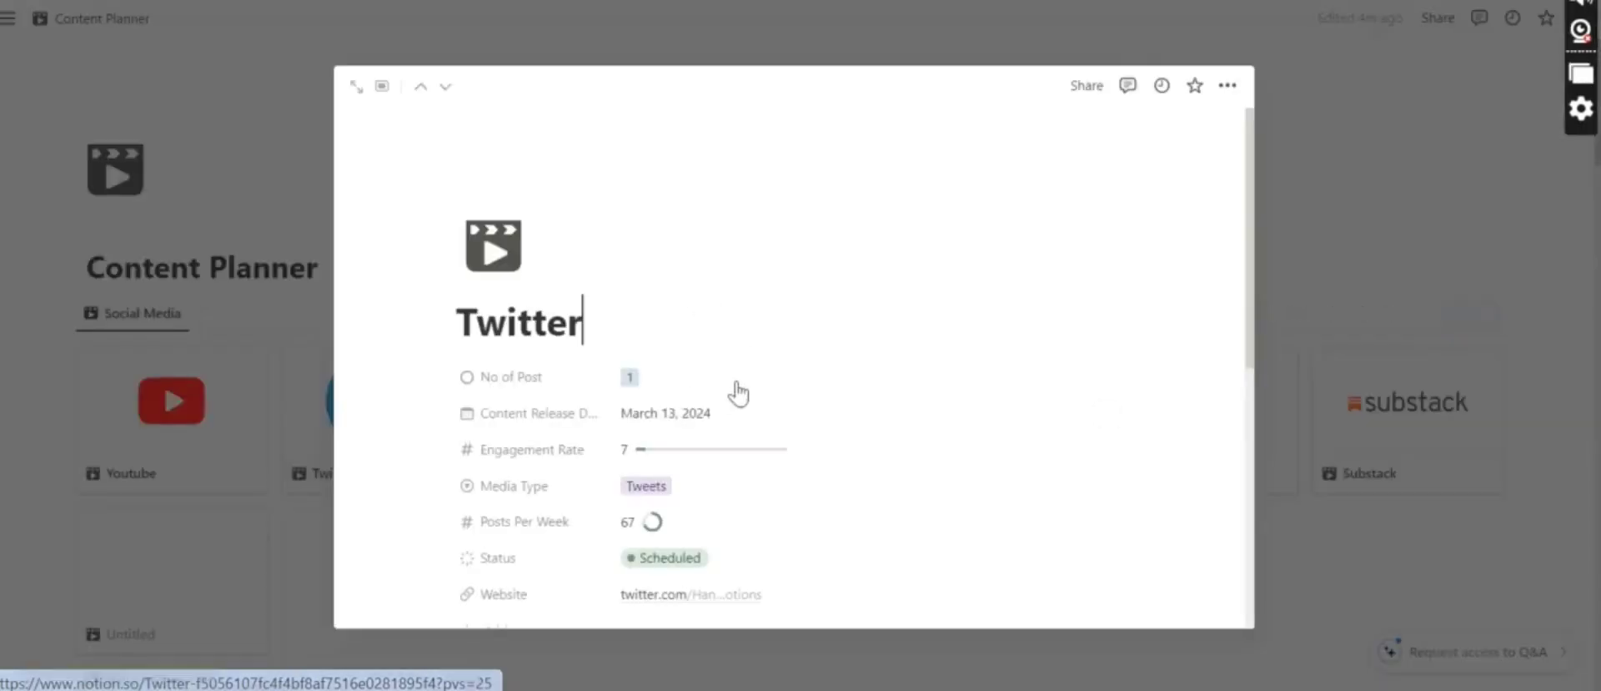
{"action": "scroll", "scroll_direction": "down", "scroll_amount": 3}
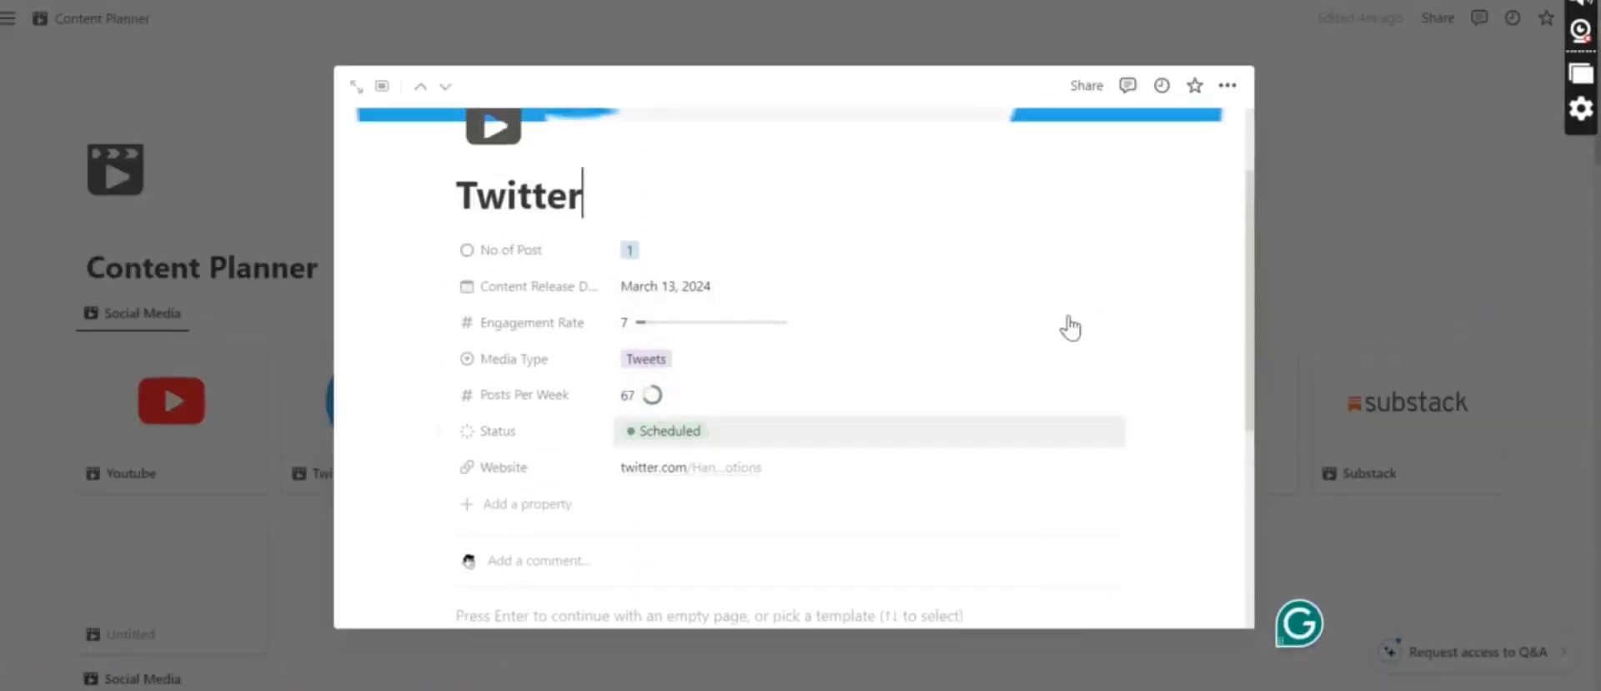
{"action": "left_click", "coordinate": [444, 86]}
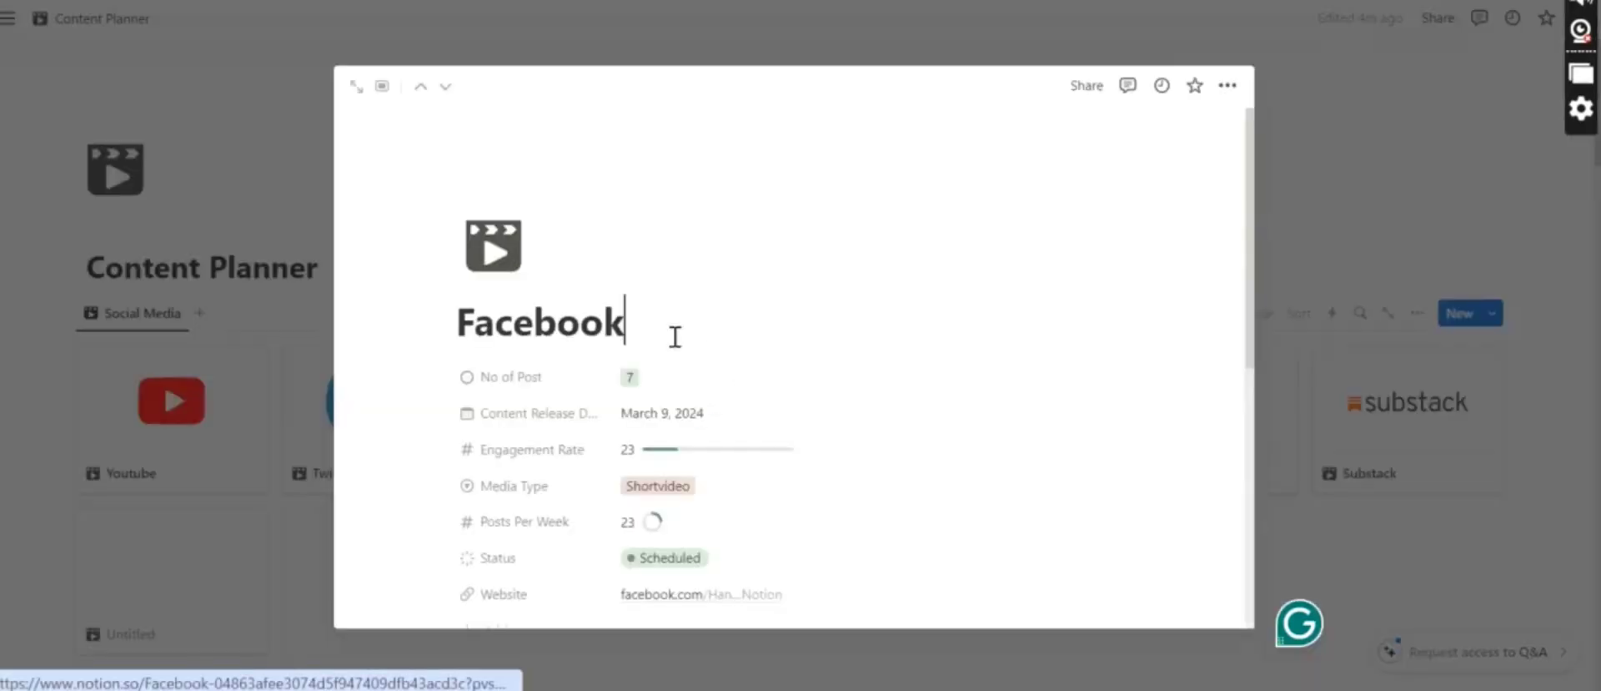
{"action": "left_click", "coordinate": [445, 86]}
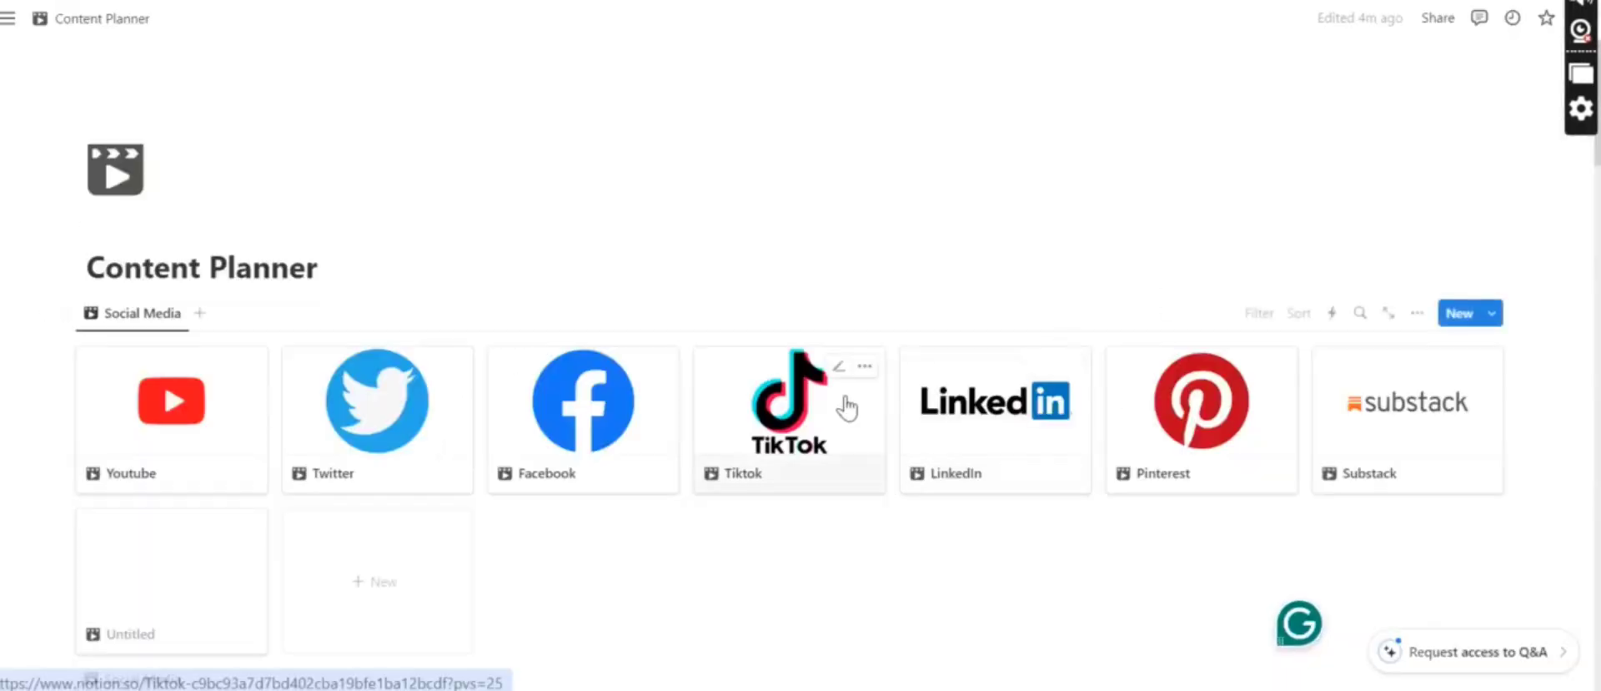
Scroll past the Social Media table down to the March 2024 Content Planning calendar
{"action": "left_click", "coordinate": [788, 399]}
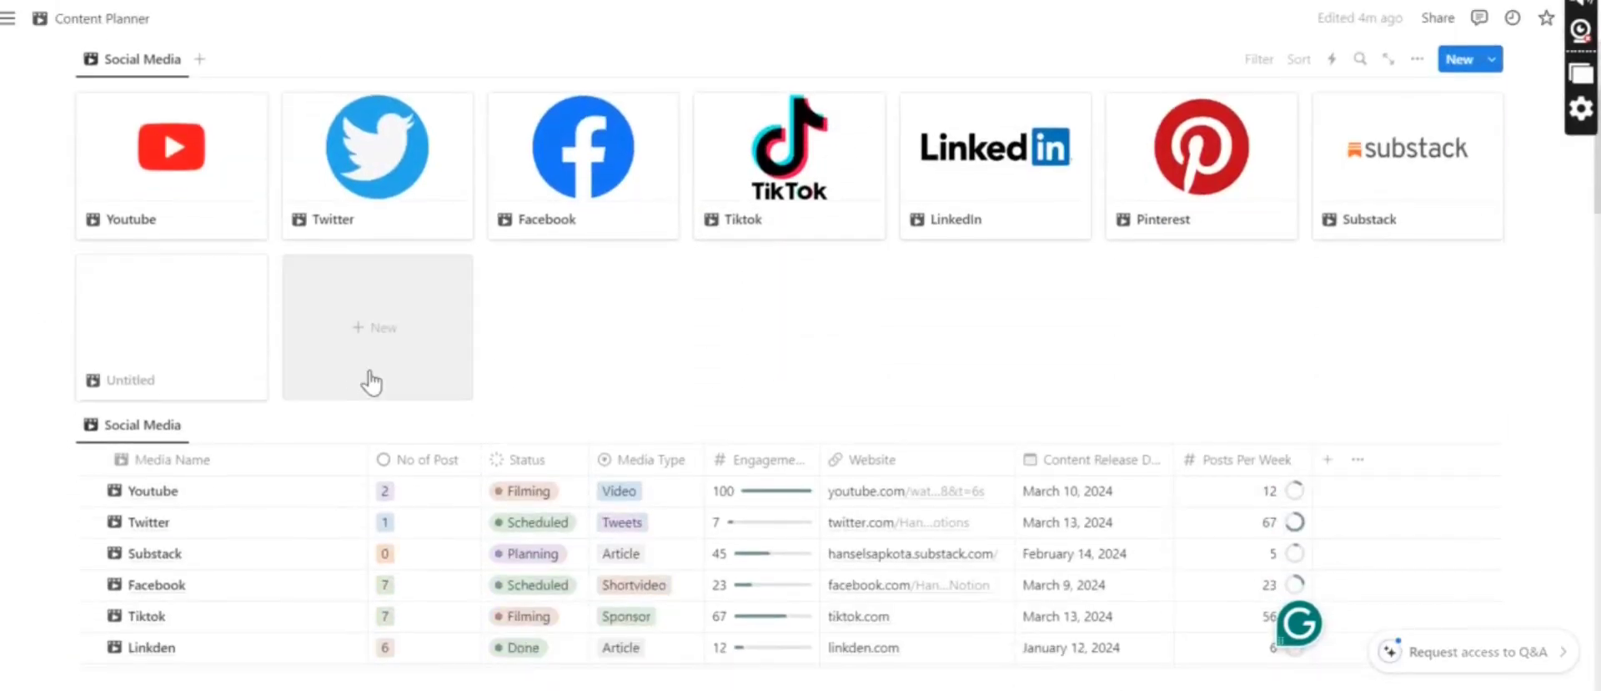
{"action": "scroll", "scroll_direction": "down", "scroll_amount": 3}
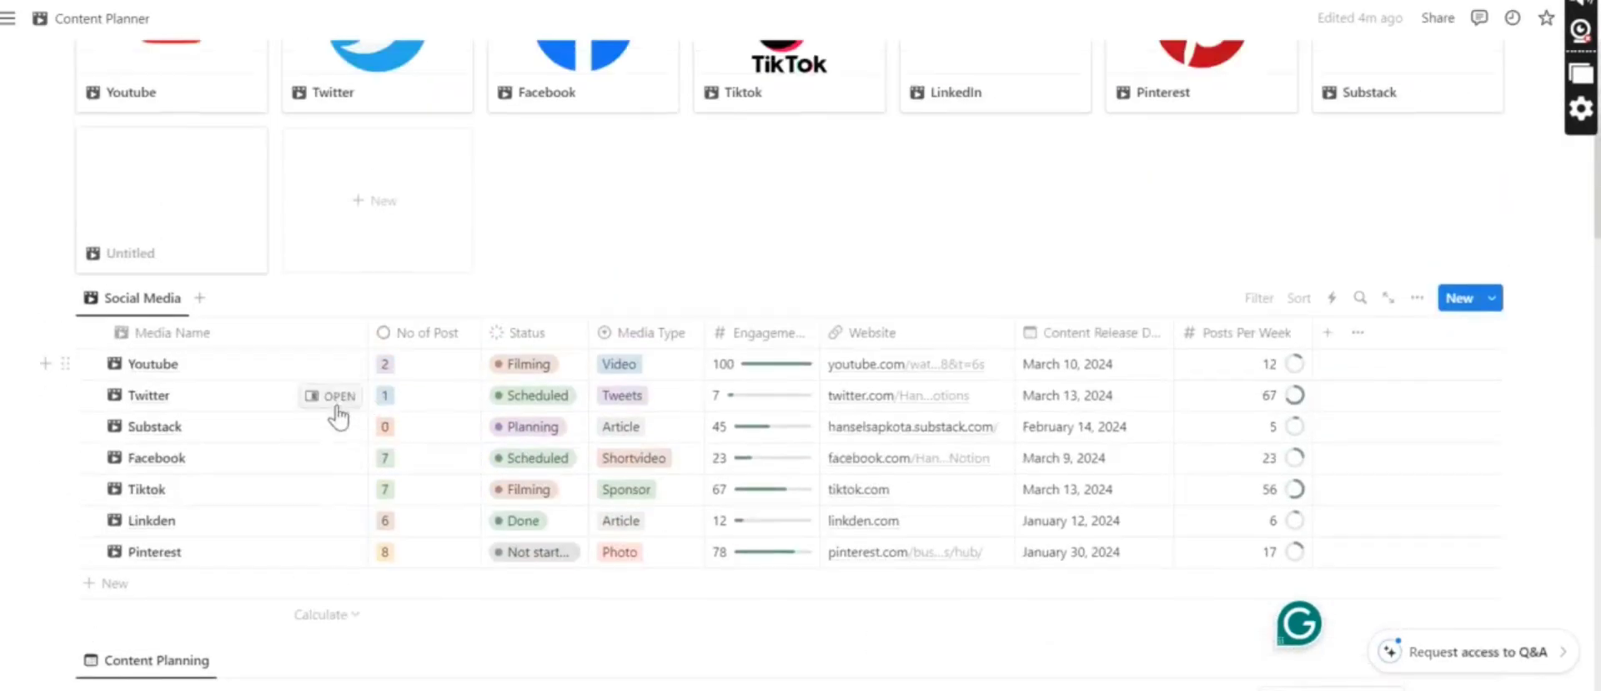
{"action": "mouse_move", "coordinate": [281, 406]}
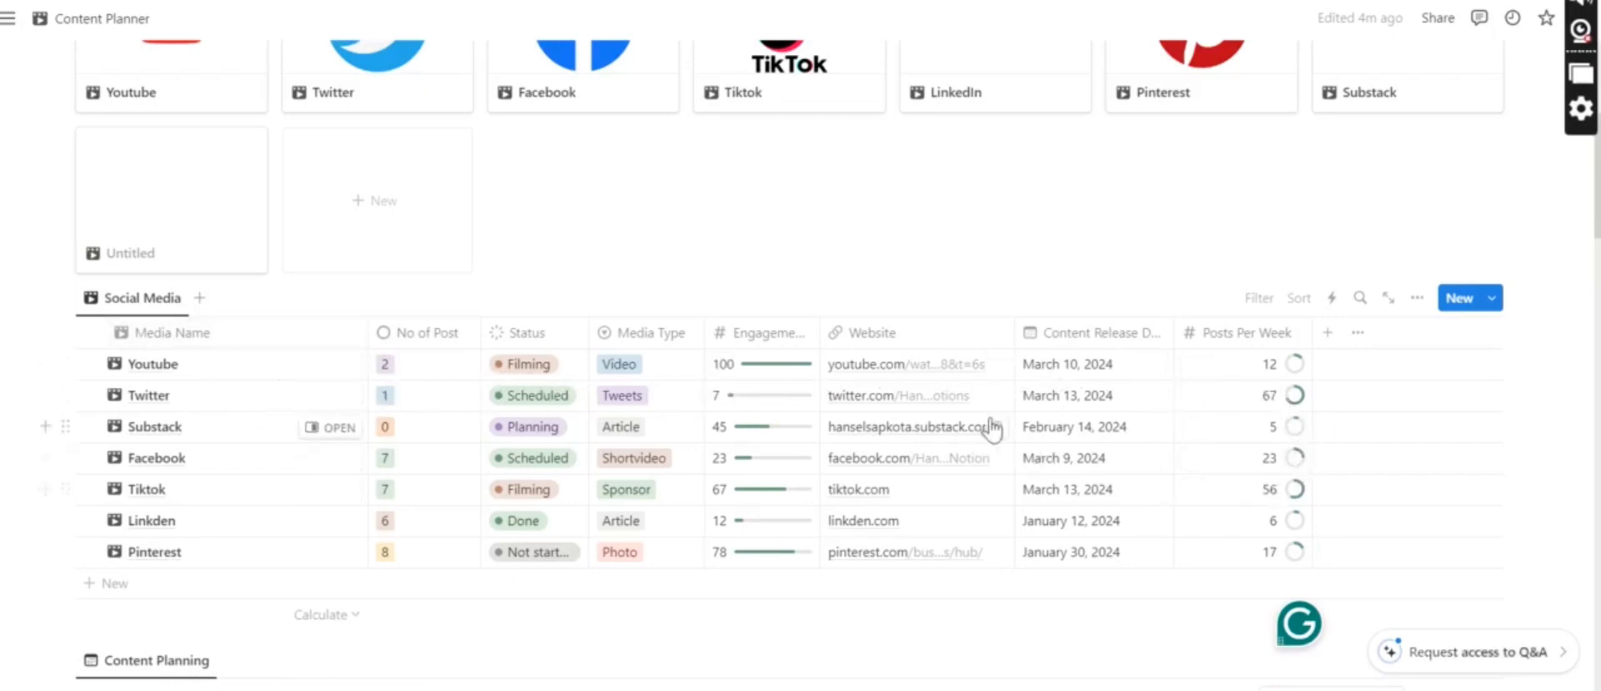
{"action": "scroll", "scroll_direction": "down", "scroll_amount": 3}
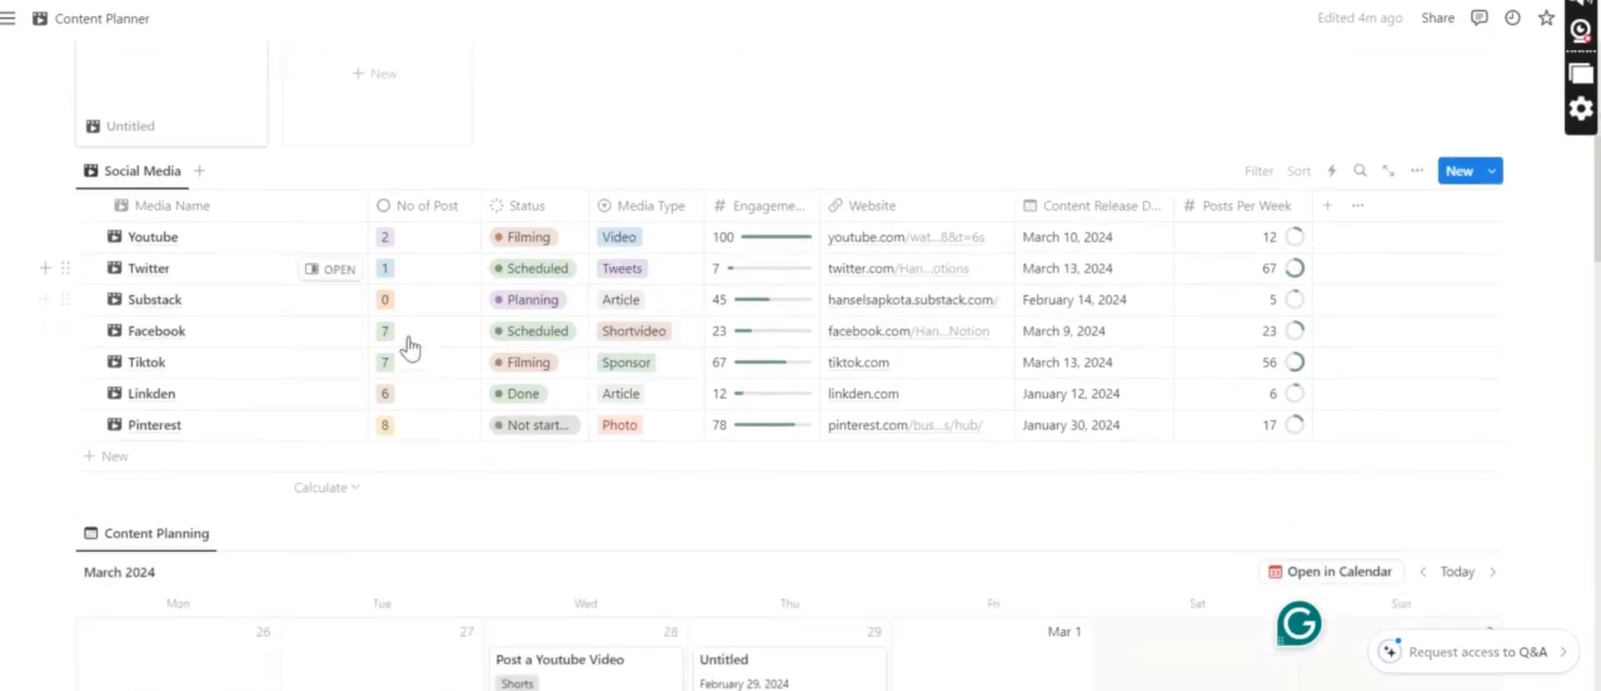
{"action": "mouse_move", "coordinate": [387, 304]}
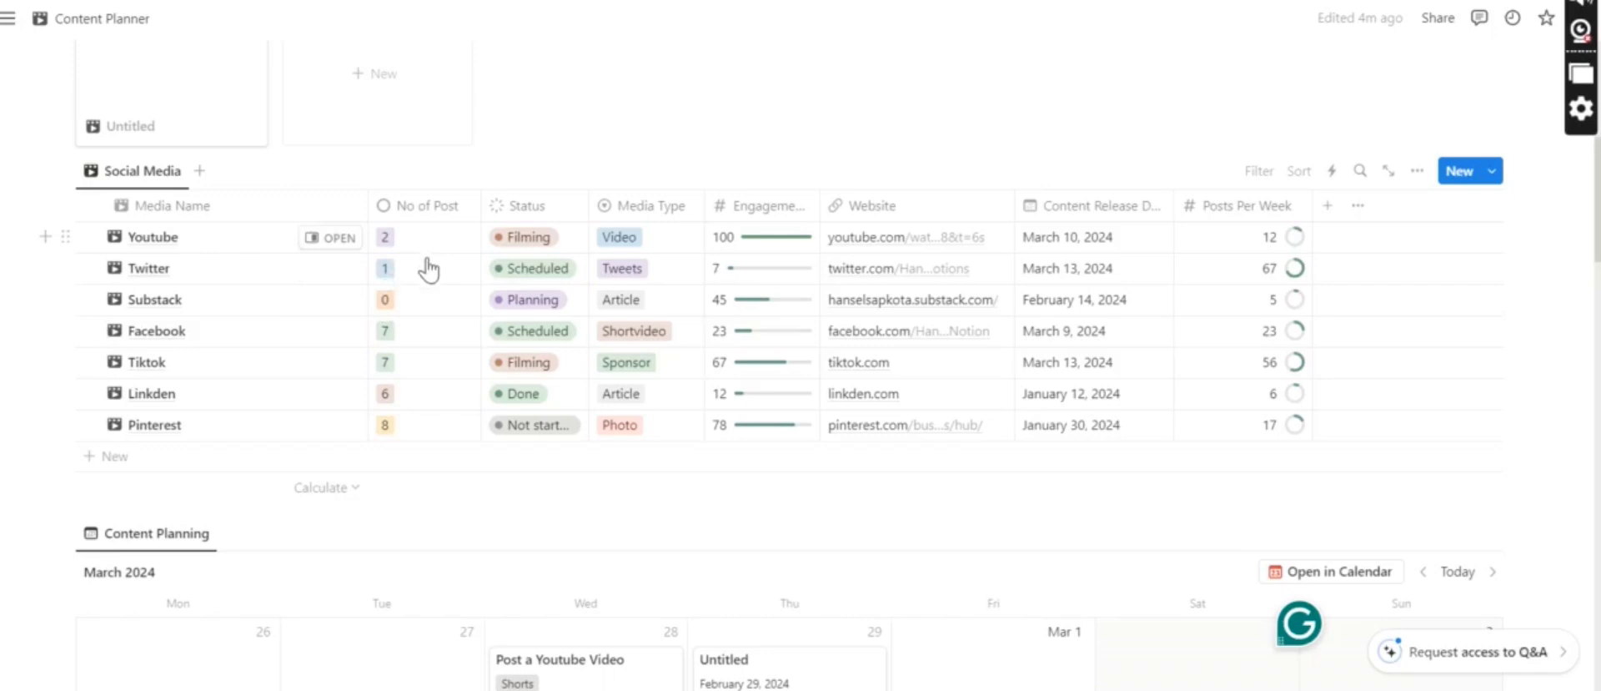
{"action": "scroll", "scroll_direction": "down", "scroll_amount": 3}
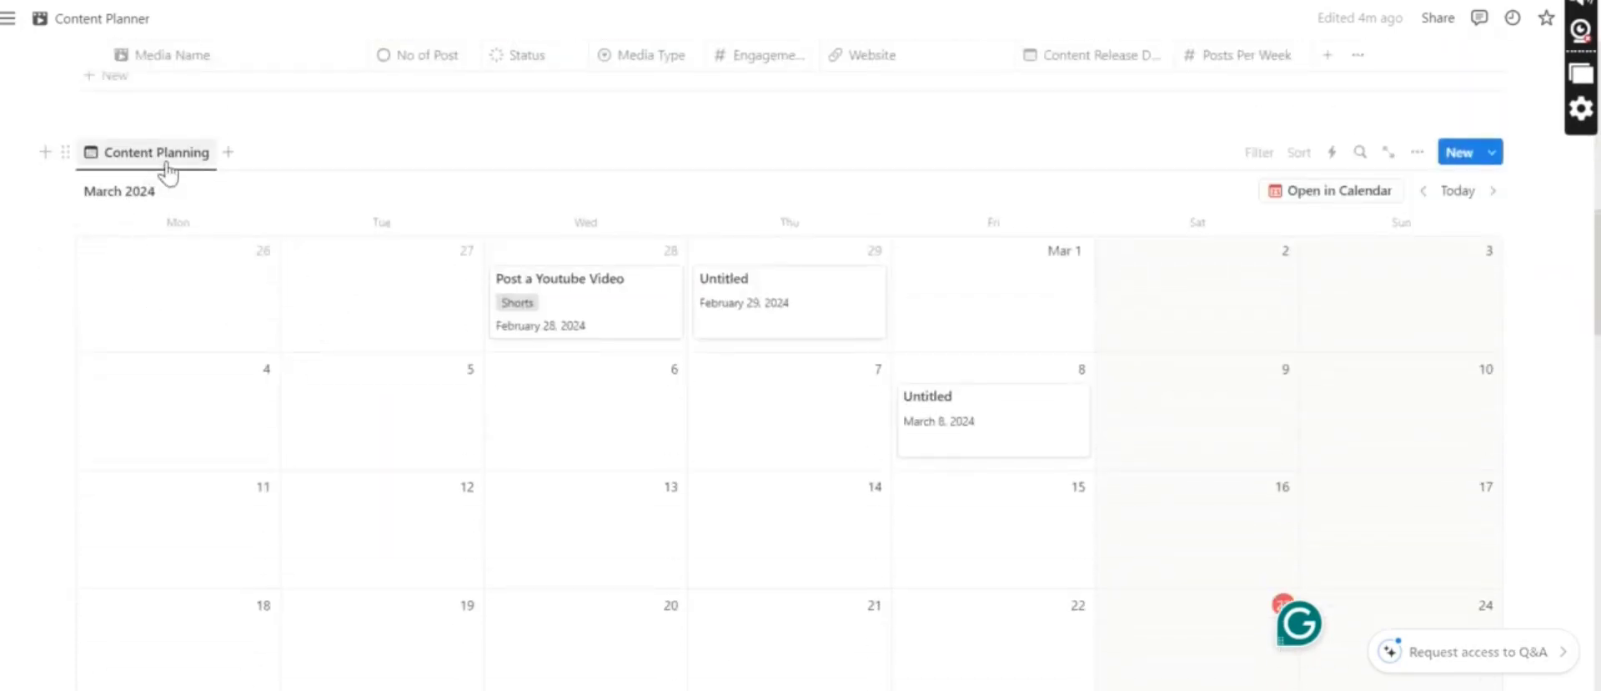
{"action": "mouse_move", "coordinate": [281, 294]}
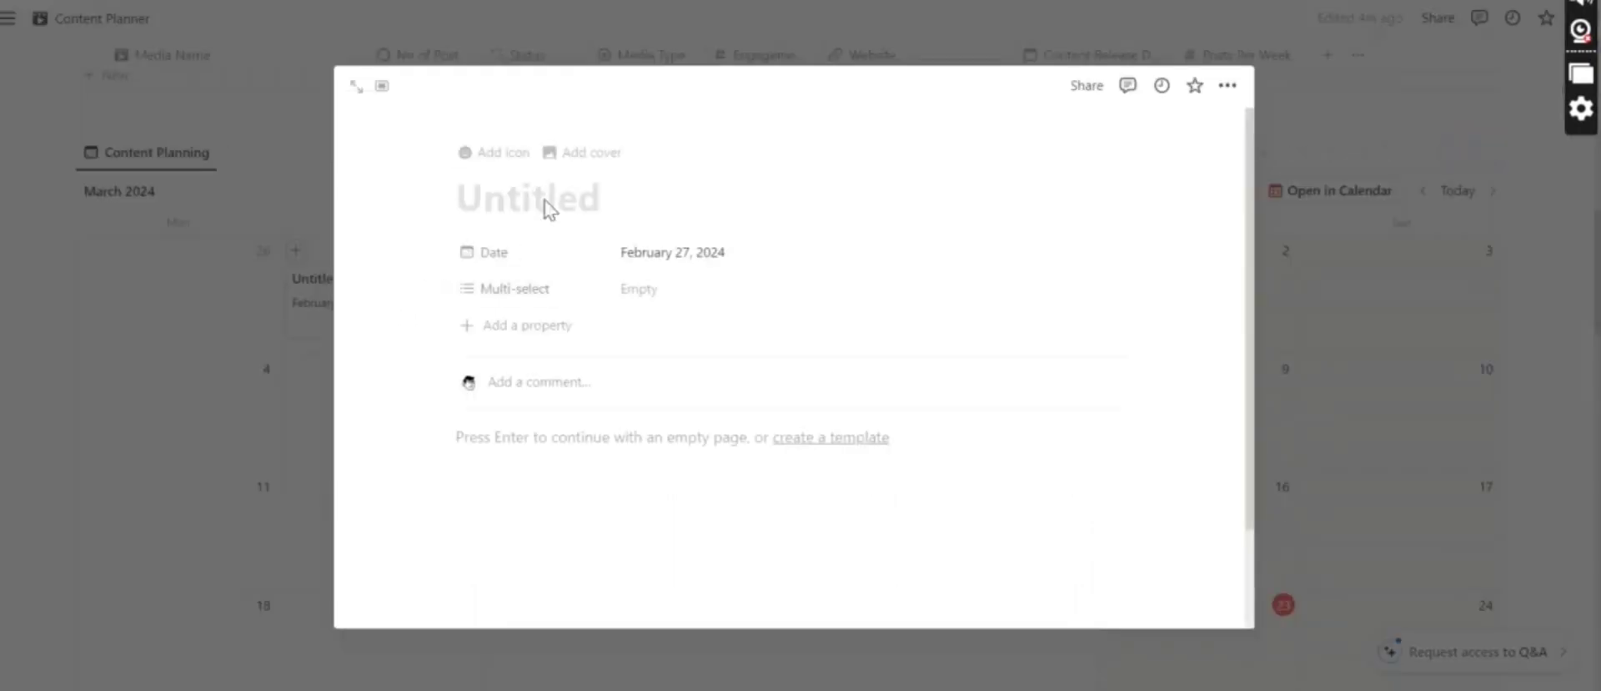
Title the February 27 calendar entry 'Write a Newsletter' and tag it Long Form
{"action": "type", "text": "Writ"}
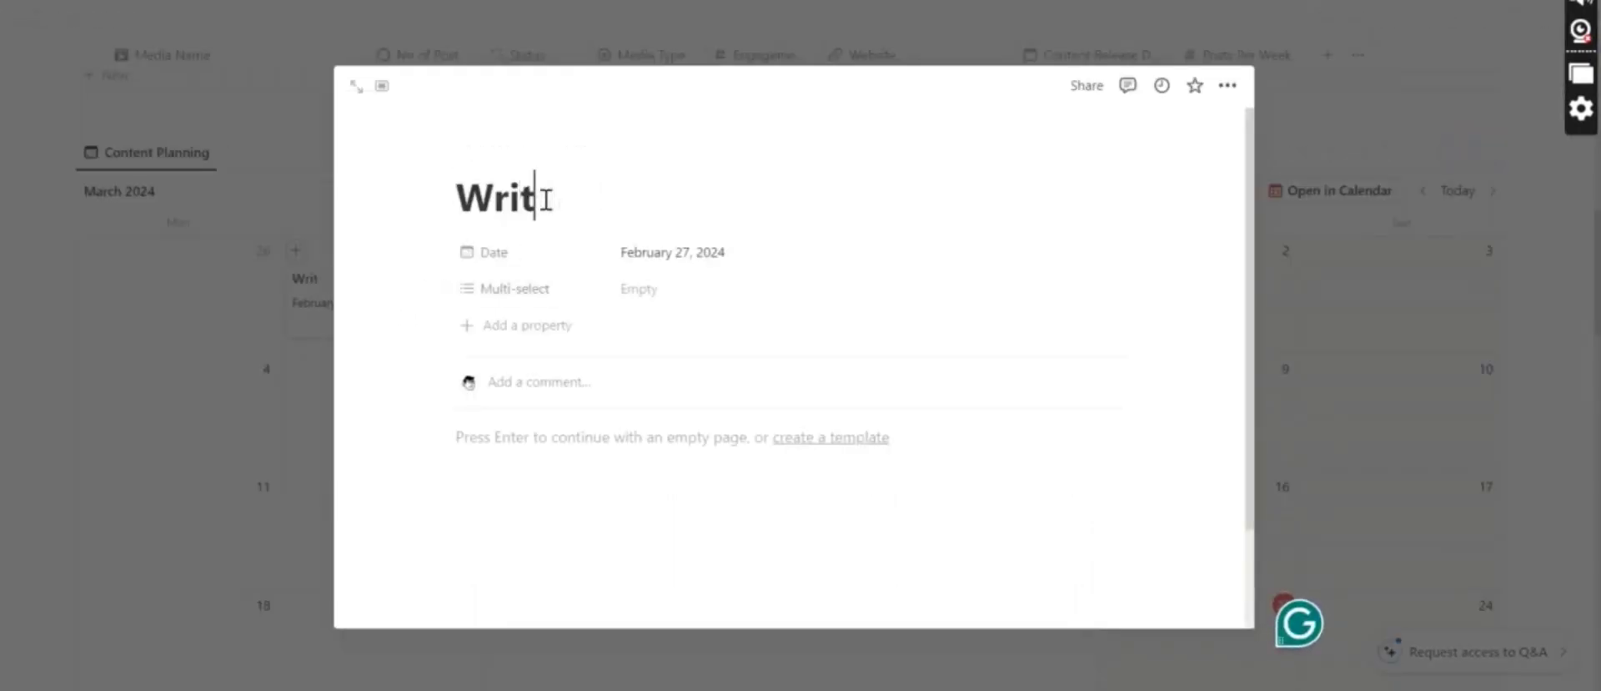
{"action": "type", "text": "e an"}
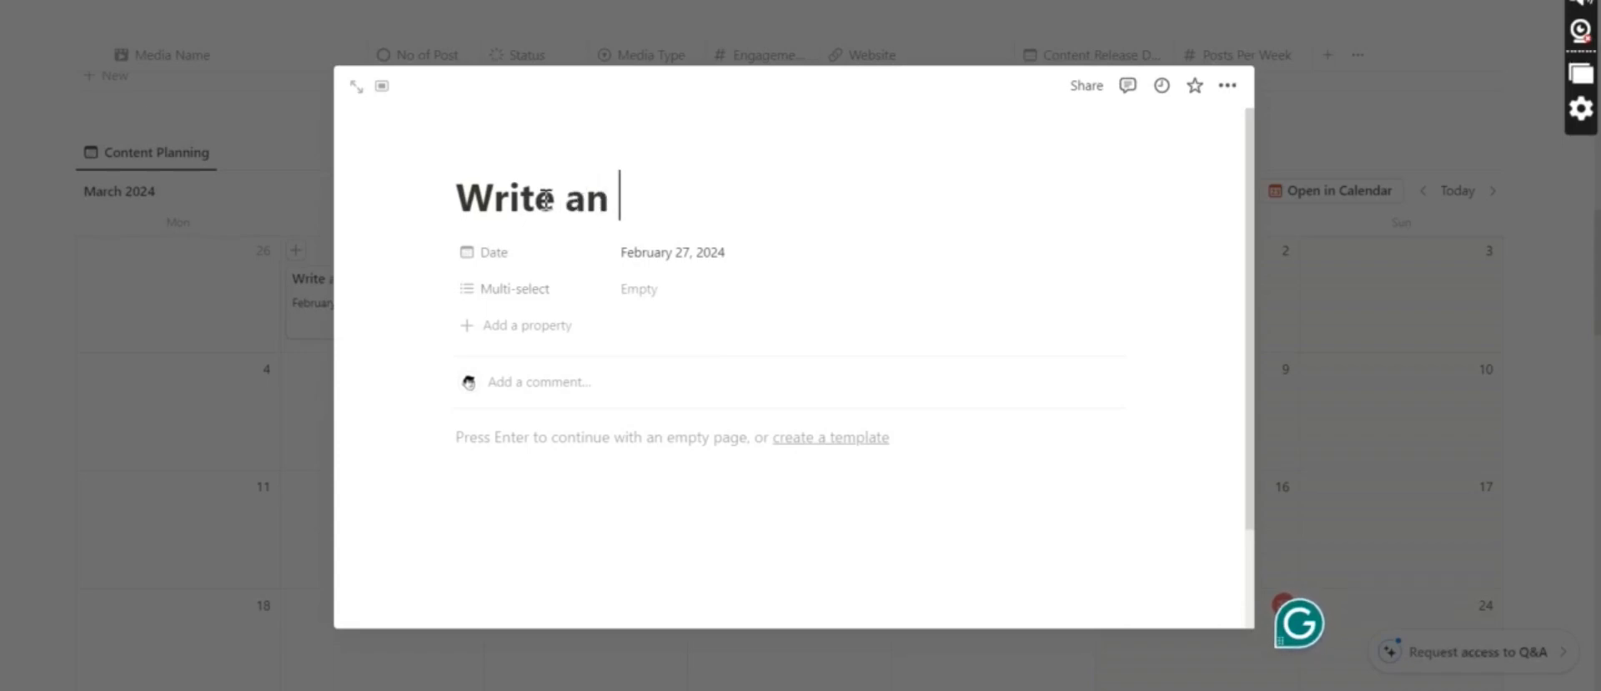
{"action": "type", "text": "Newsletter"}
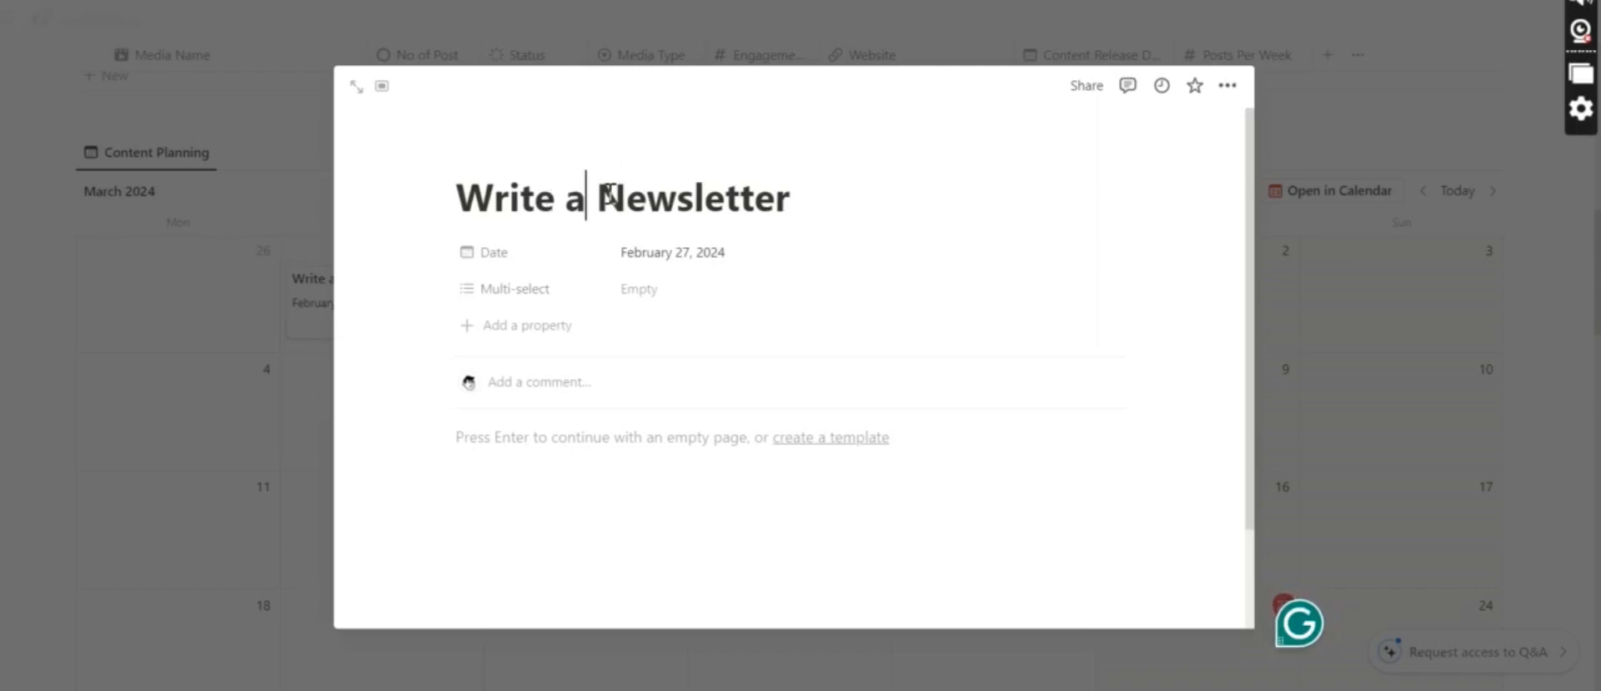
{"action": "left_click", "coordinate": [638, 288]}
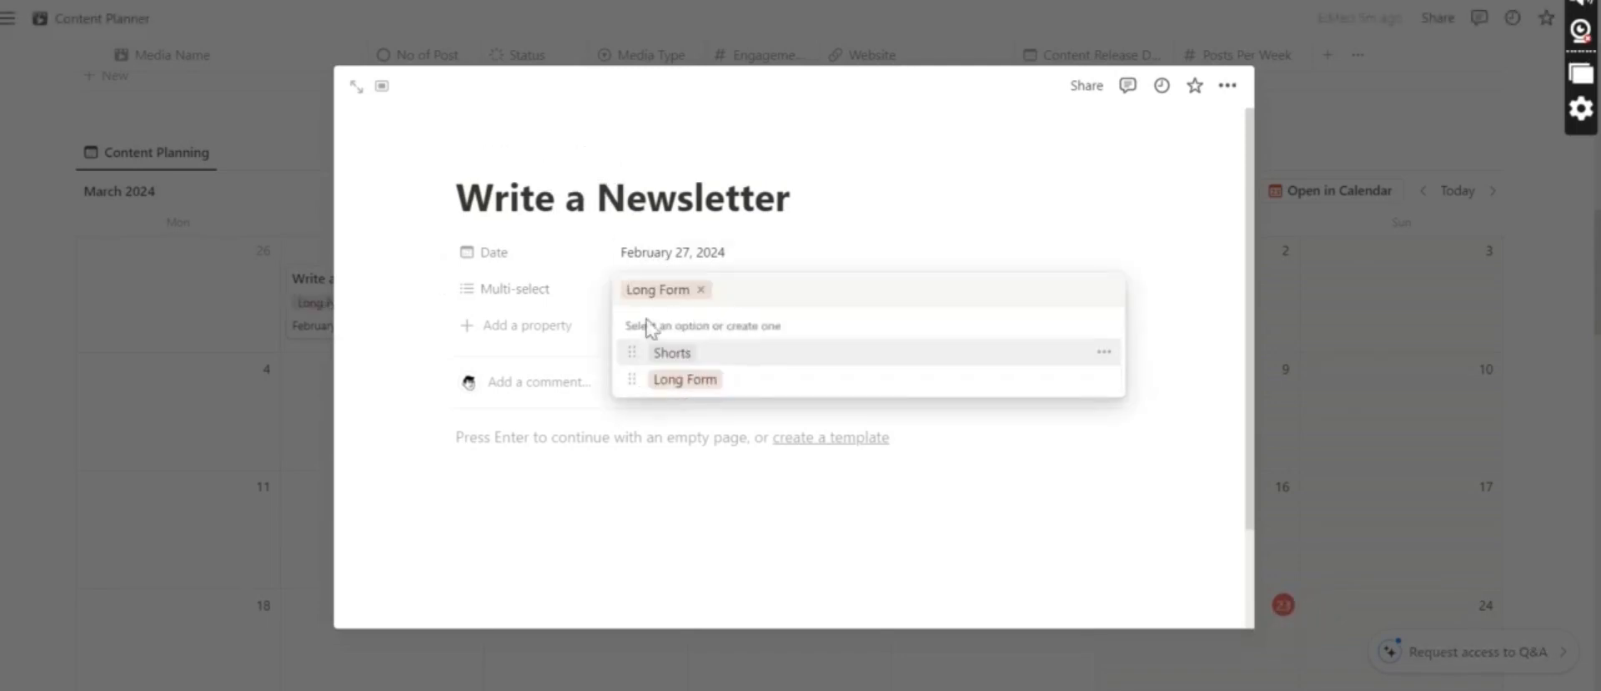
{"action": "left_click", "coordinate": [715, 253]}
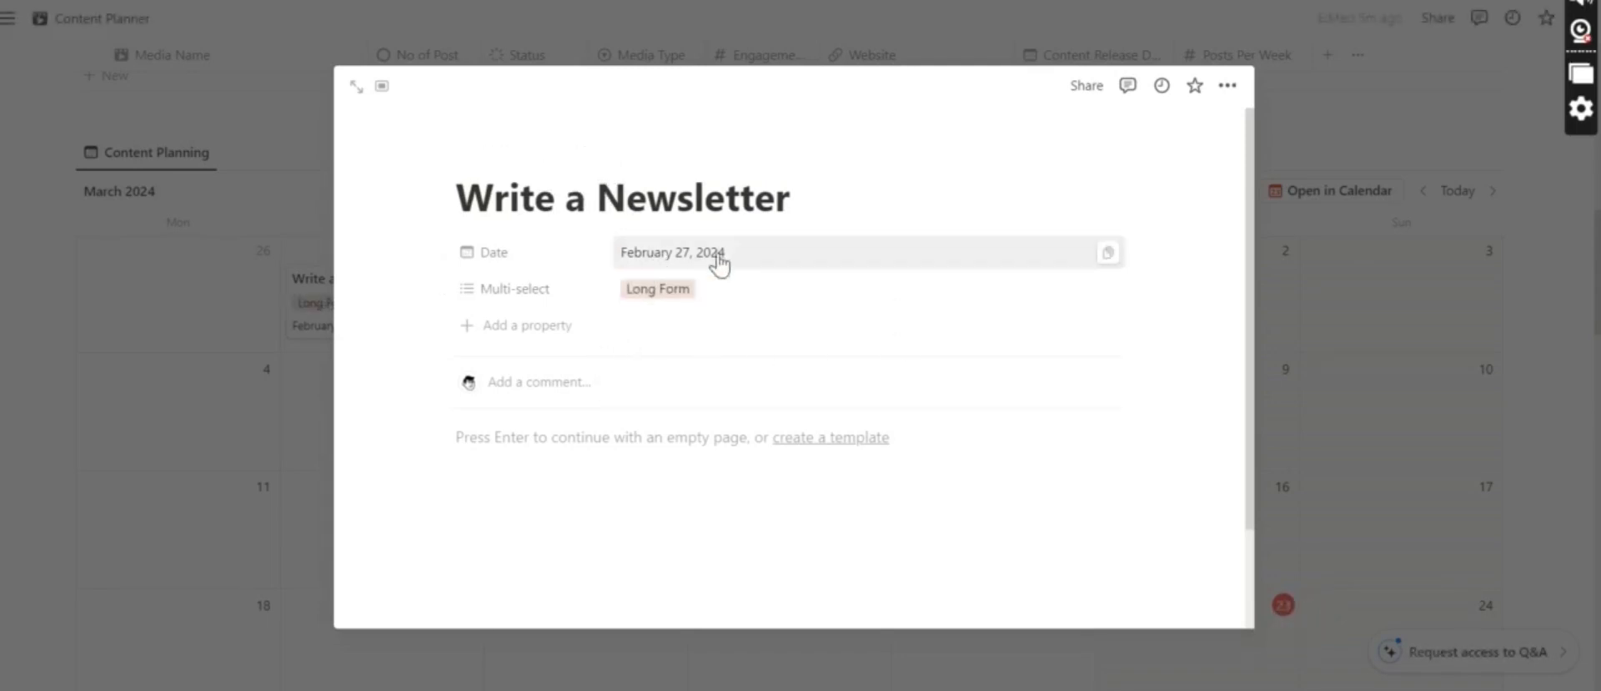
{"action": "left_click", "coordinate": [527, 325]}
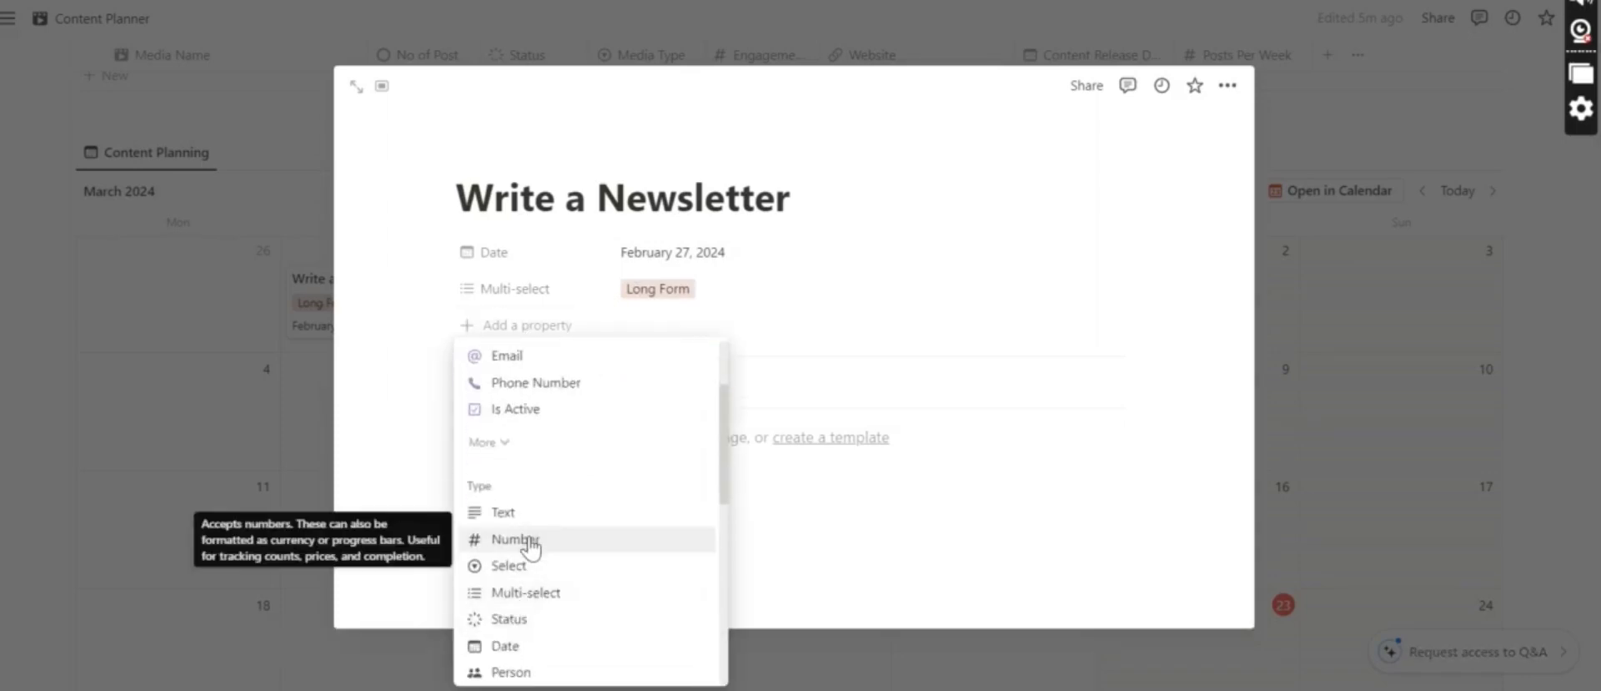
Add property Multi-select 1 with a Video option and type 'Writting' as its value
{"action": "left_click", "coordinate": [527, 591]}
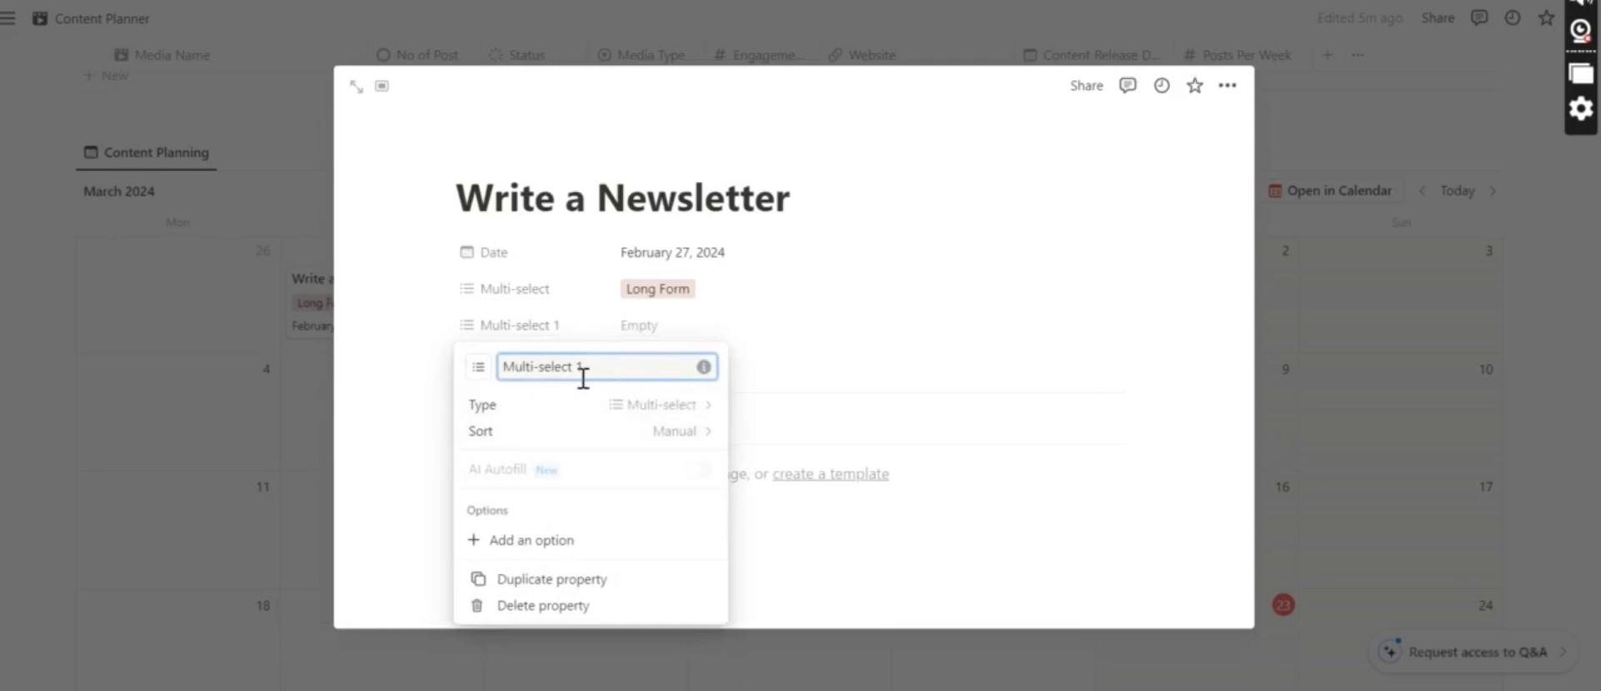
{"action": "left_click", "coordinate": [532, 540]}
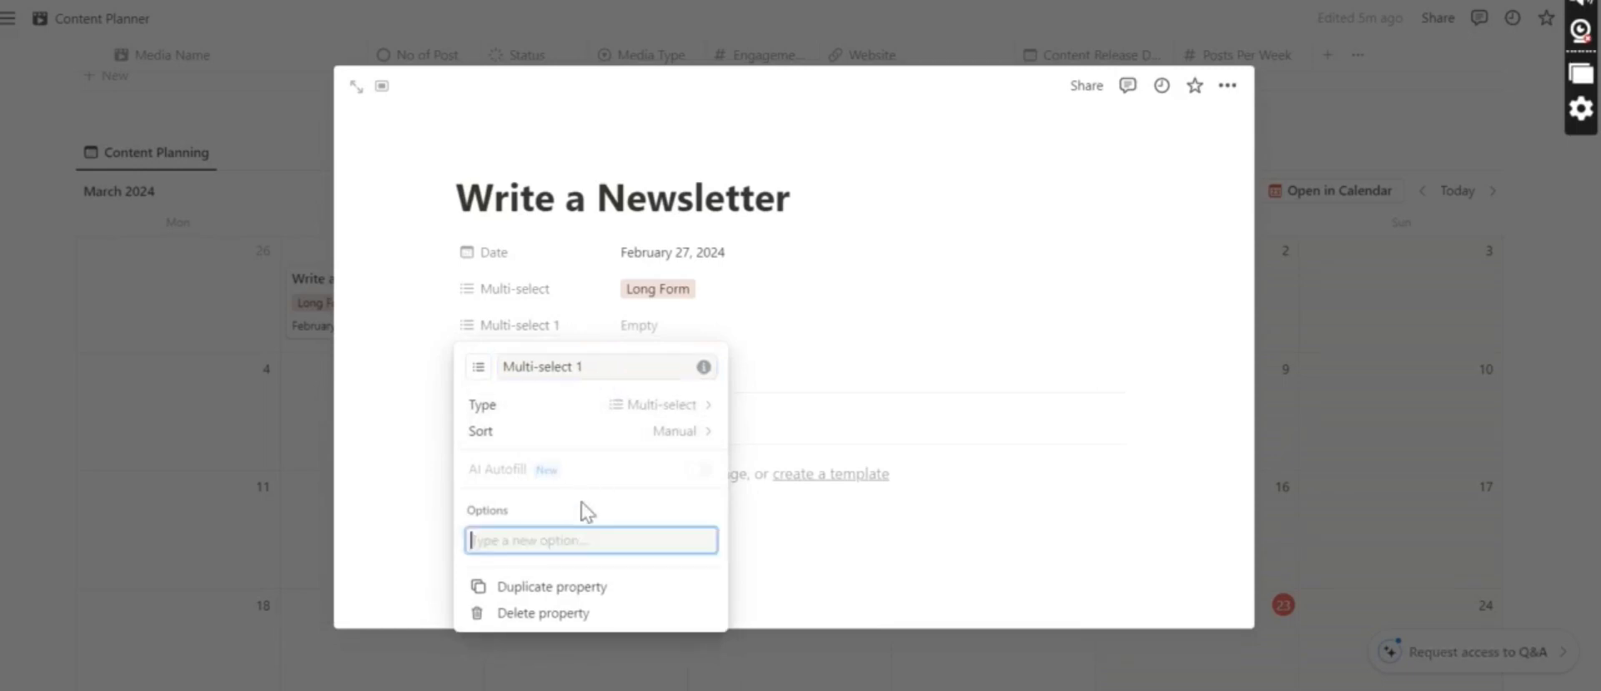
{"action": "mouse_move", "coordinate": [564, 538]}
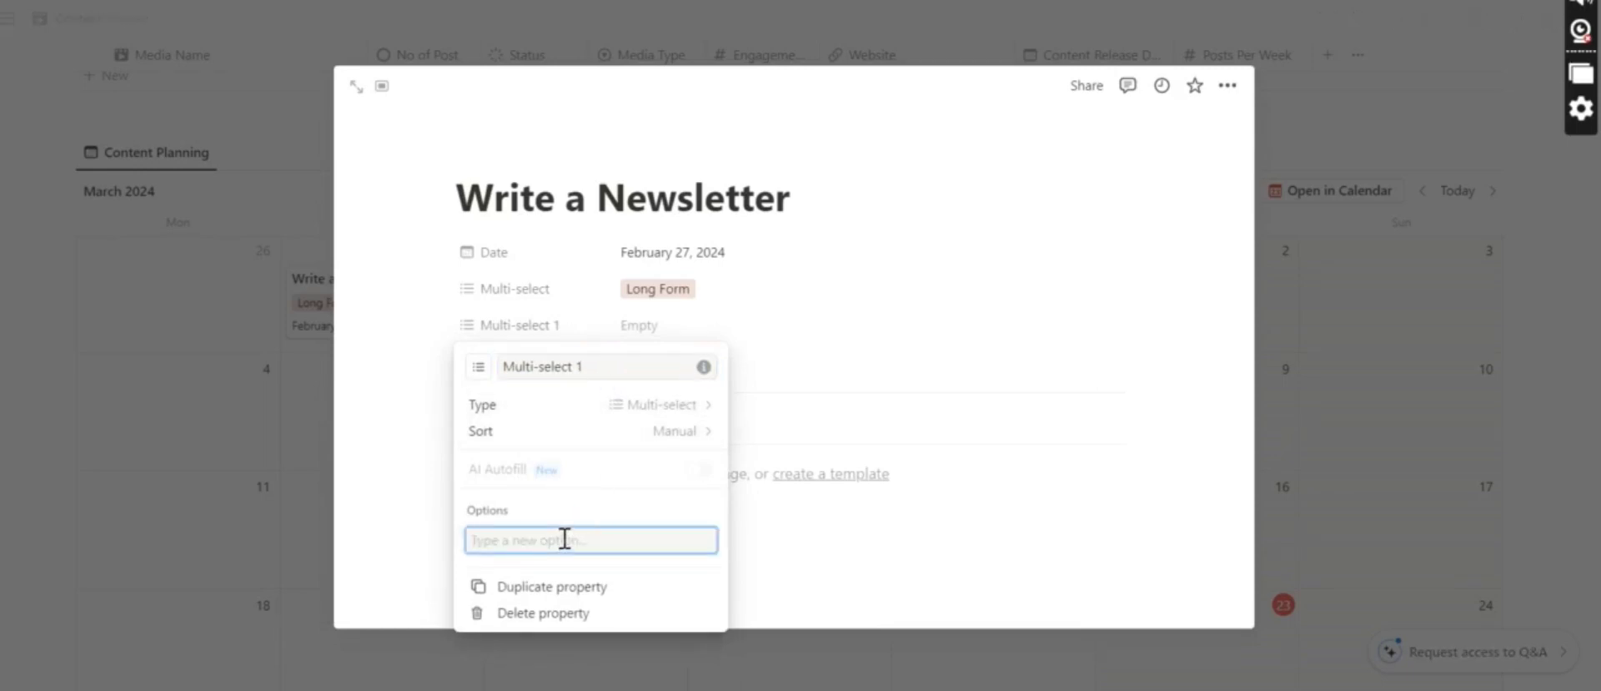
{"action": "type", "text": "Video"}
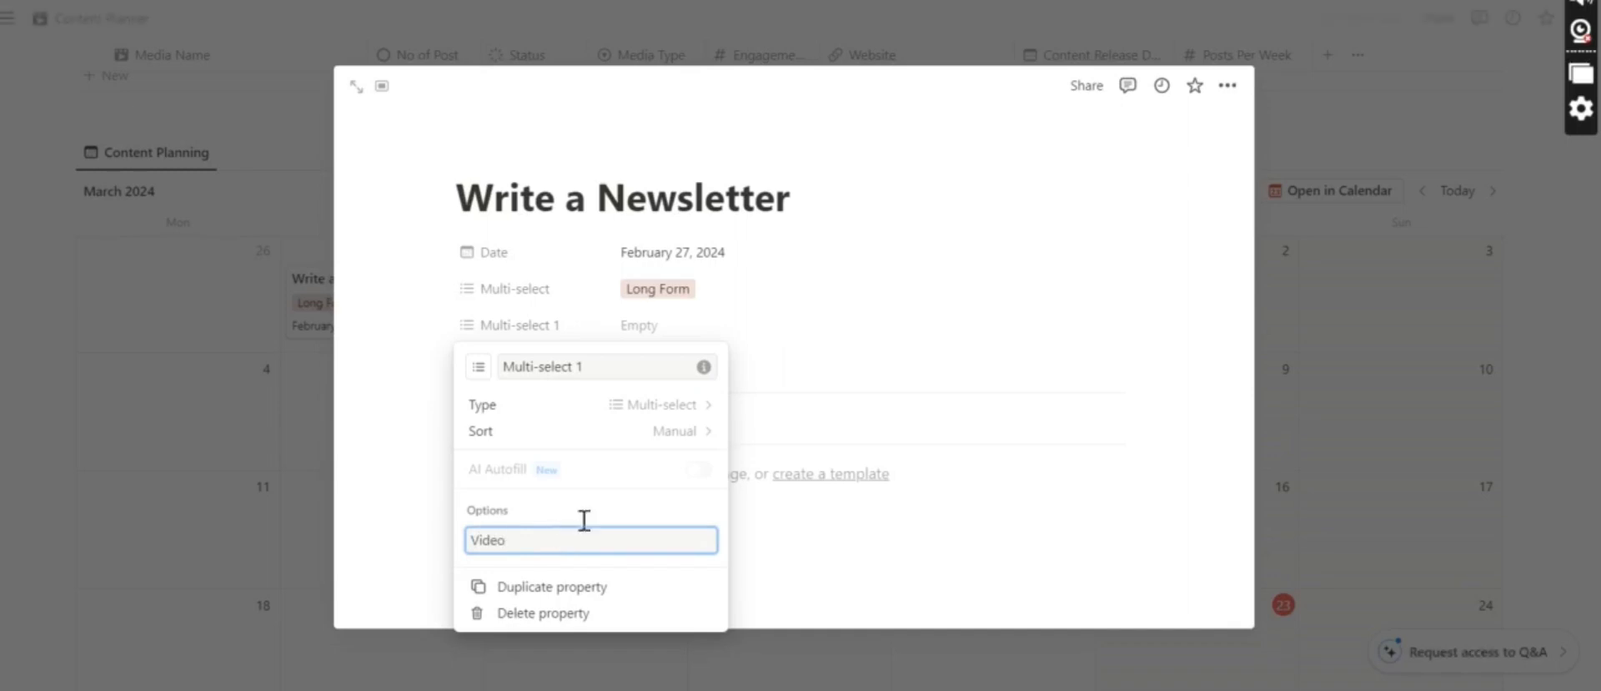
{"action": "left_click", "coordinate": [640, 323]}
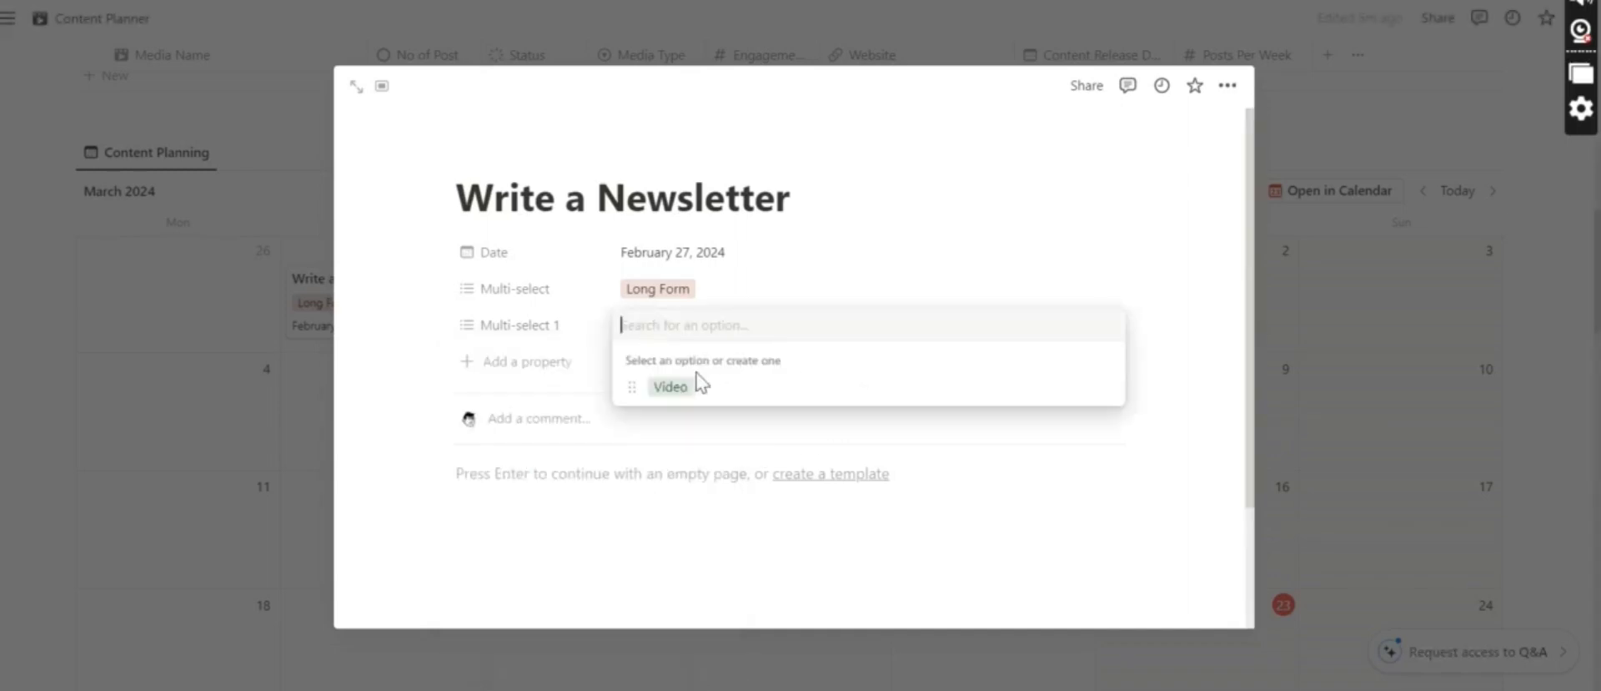
{"action": "type", "text": "w"}
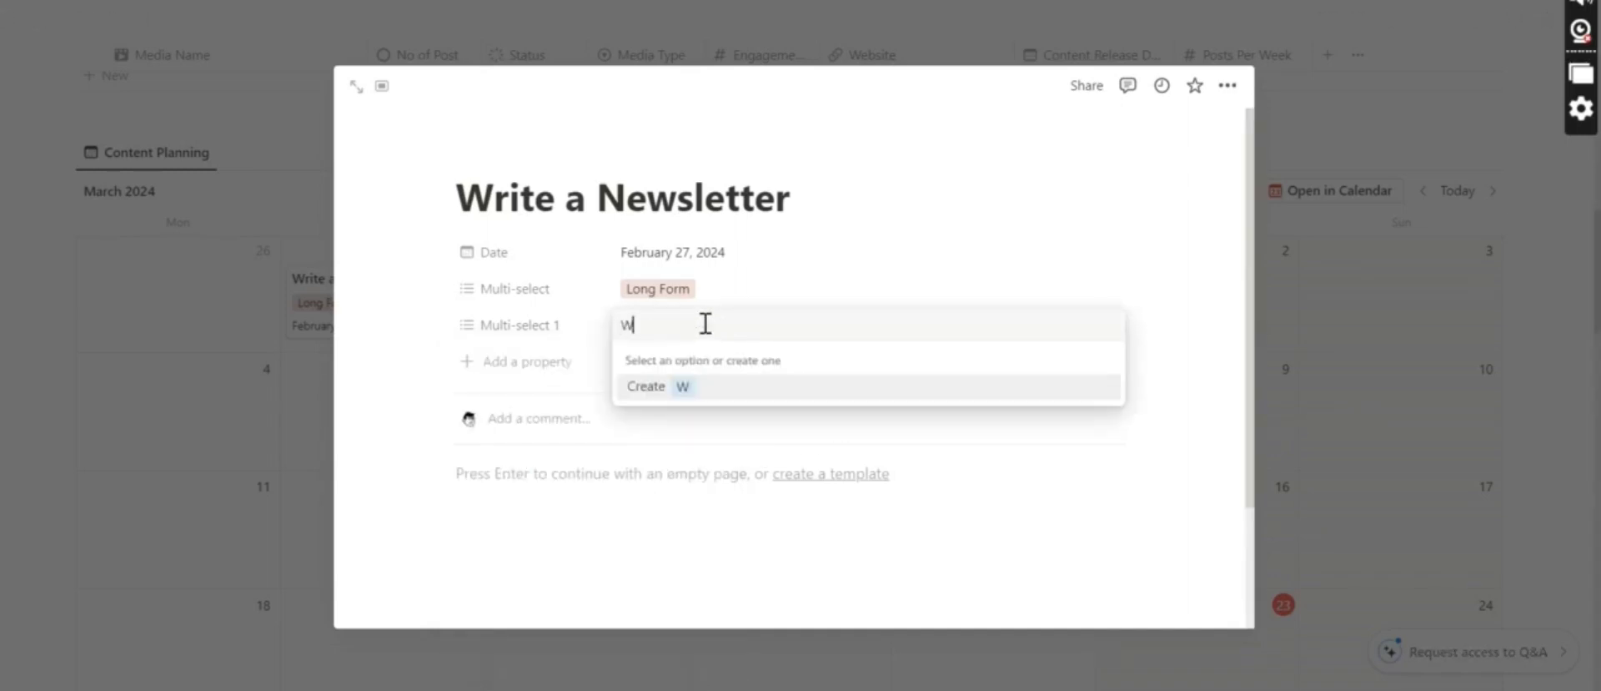
{"action": "type", "text": "ritting"}
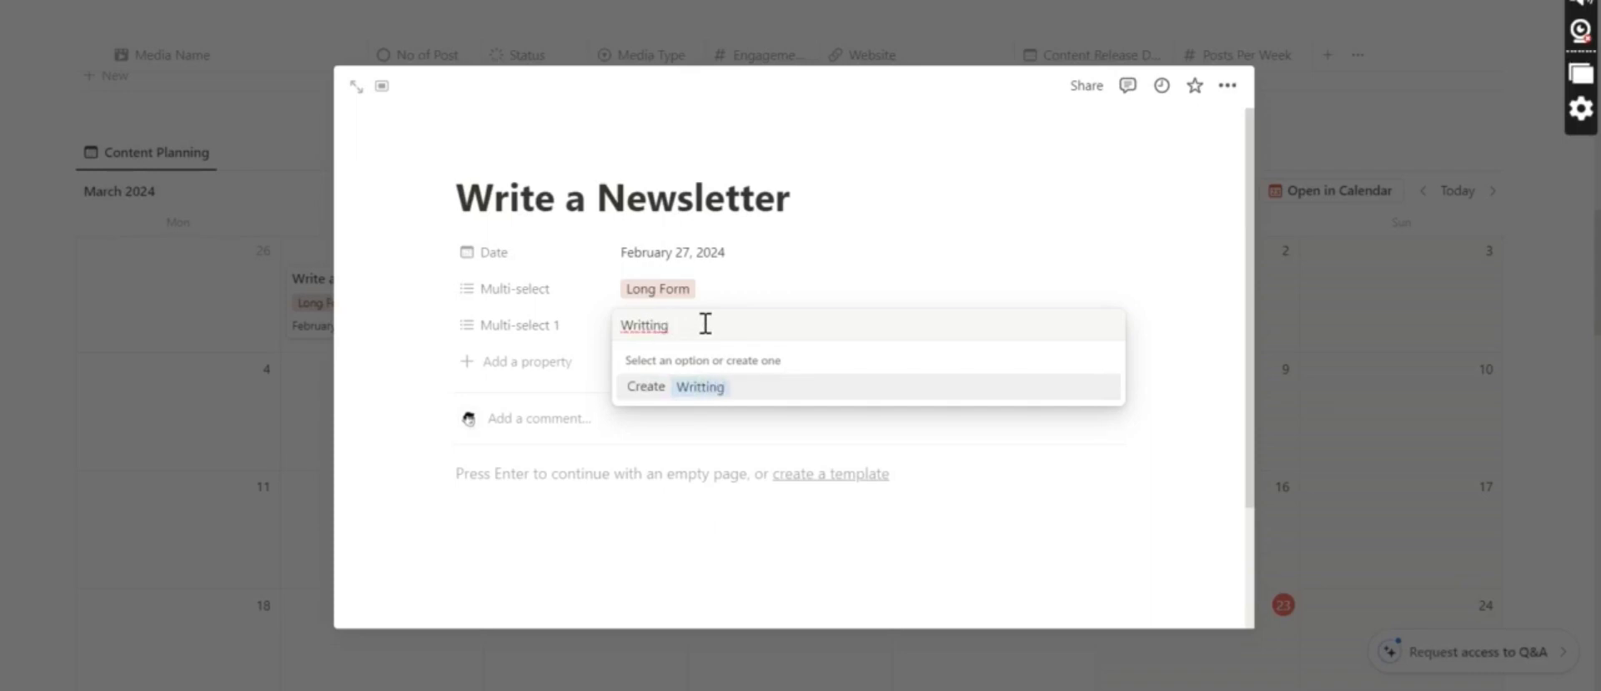
{"action": "mouse_move", "coordinate": [654, 325]}
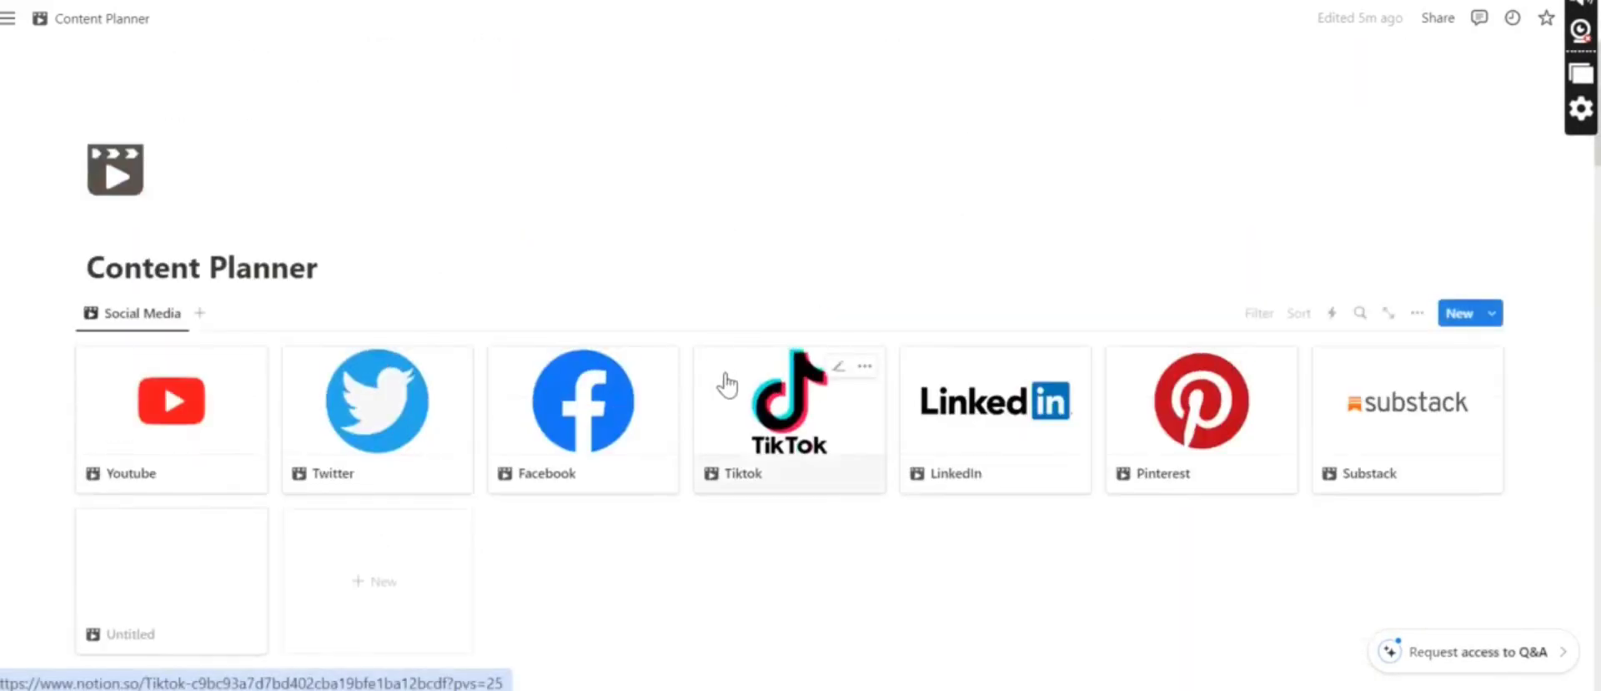
Scroll the Content Planner to check Write a Newsletter on February 27
{"action": "scroll", "scroll_direction": "down", "scroll_amount": 3}
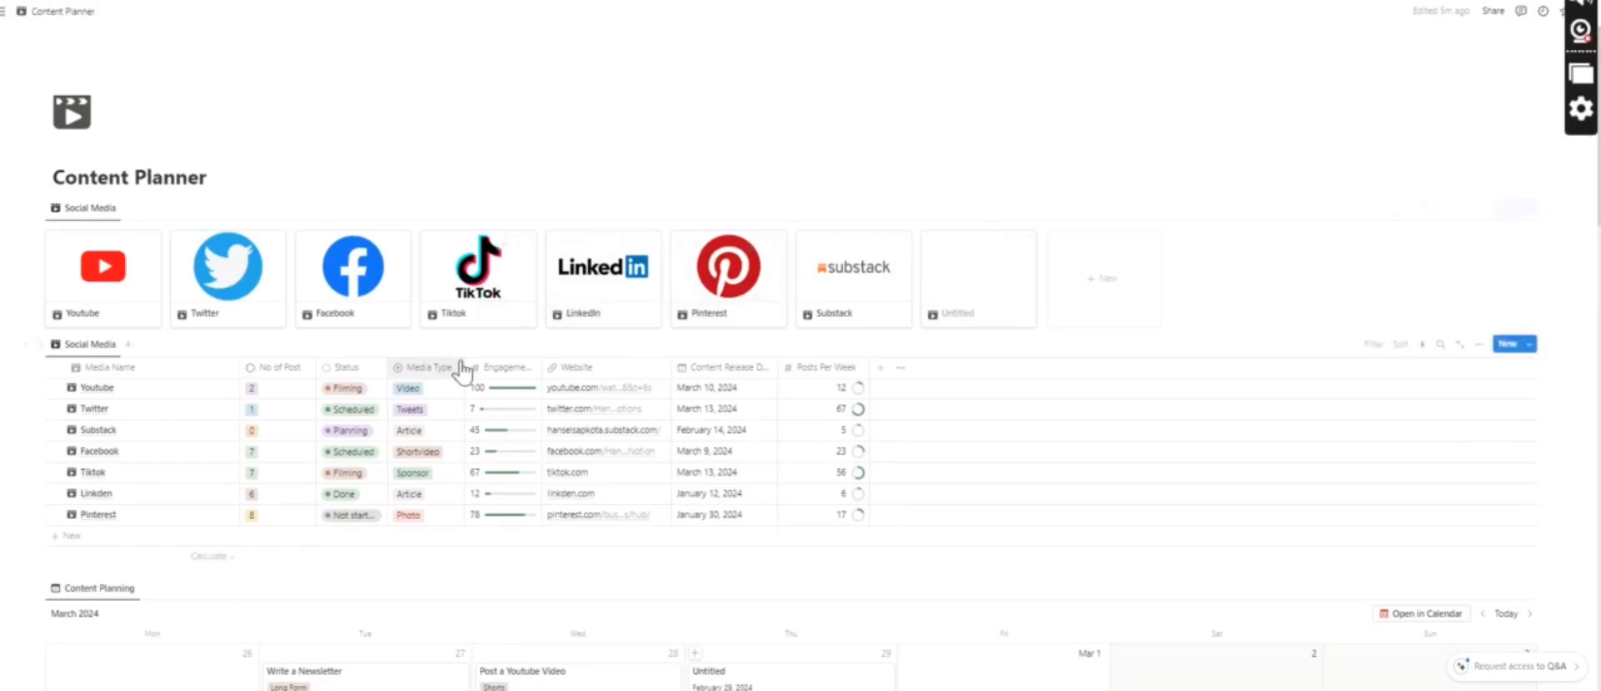
{"action": "mouse_move", "coordinate": [528, 371]}
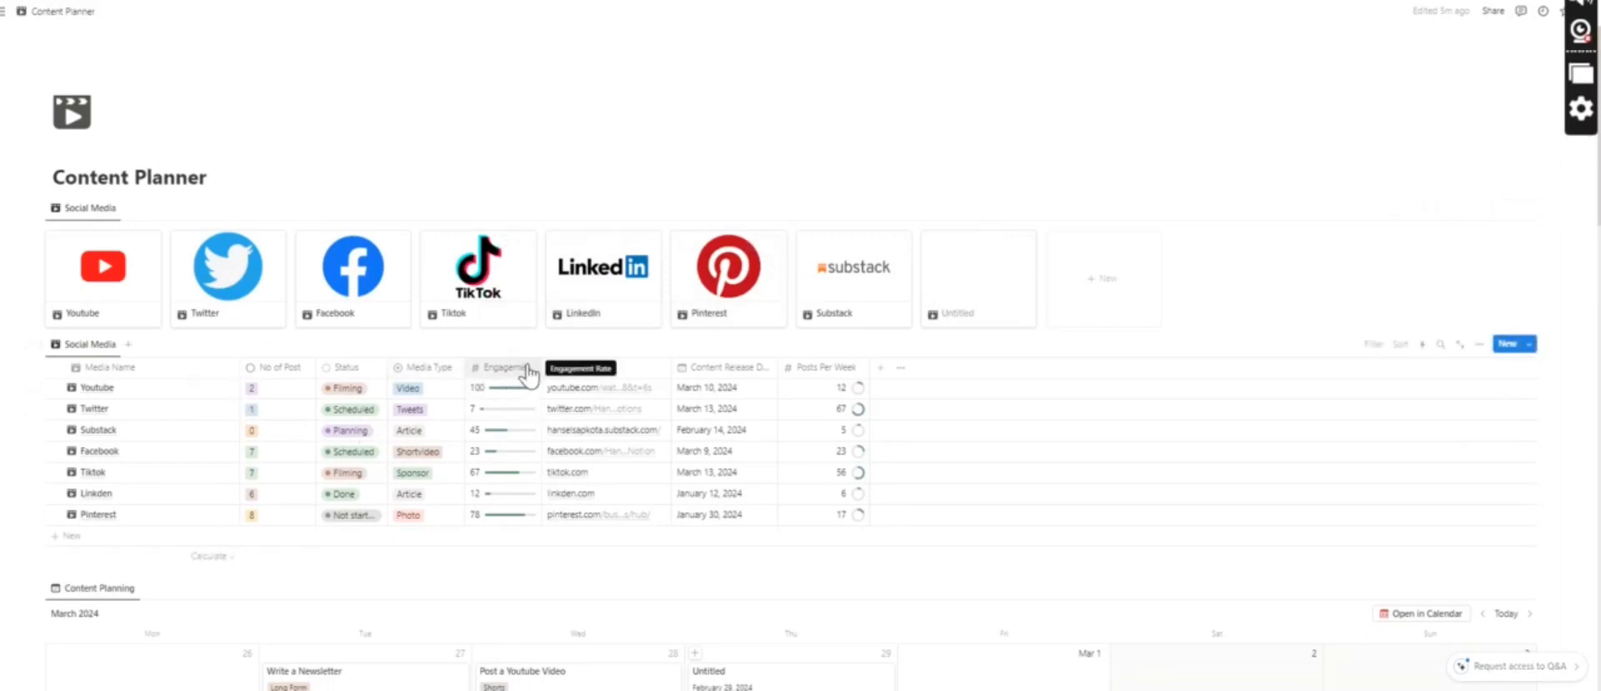
{"action": "mouse_move", "coordinate": [581, 359]}
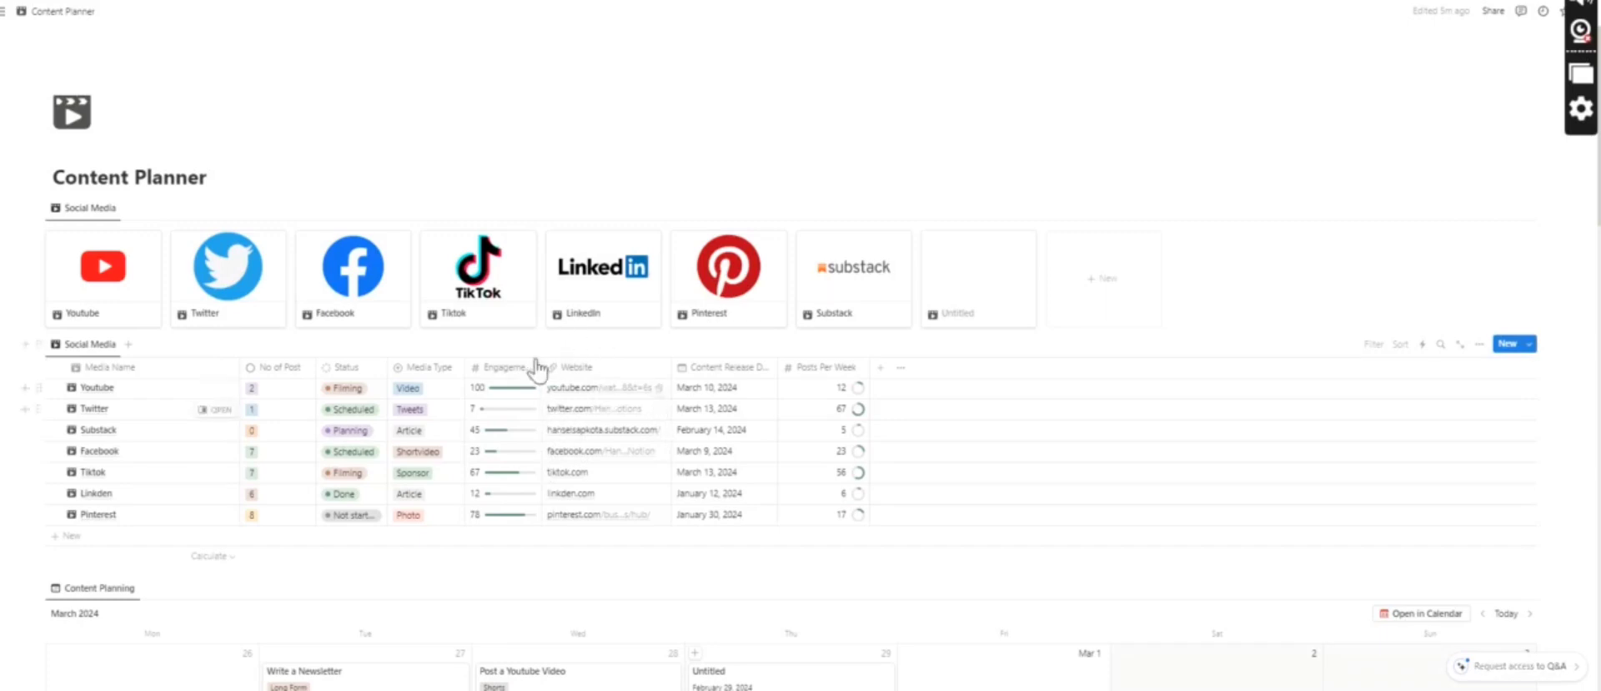
{"action": "scroll", "scroll_direction": "down", "scroll_amount": 3}
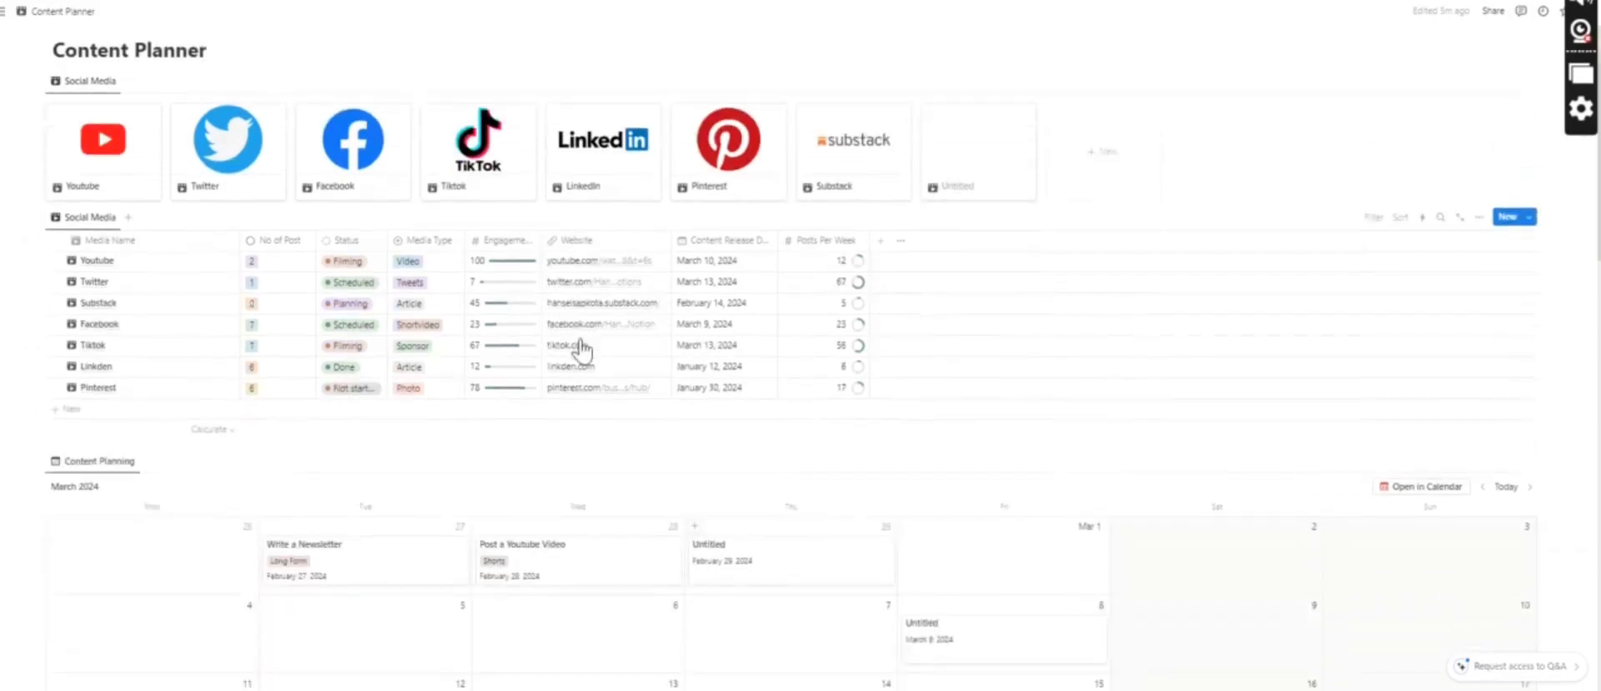